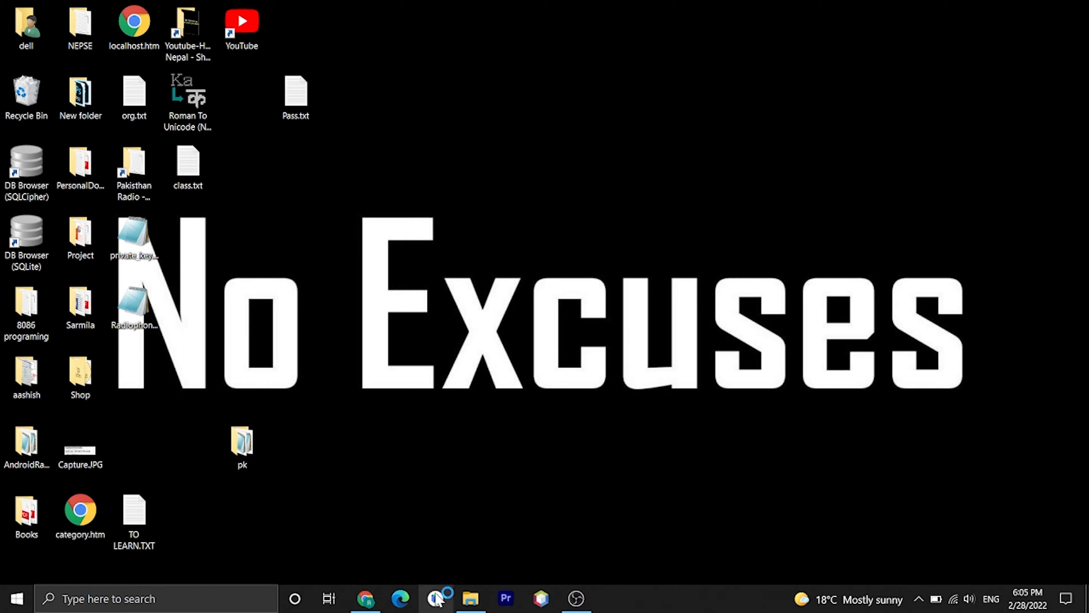
# - Bring Android Studio forward and reach the File > New menu
pyautogui.click(435, 598)
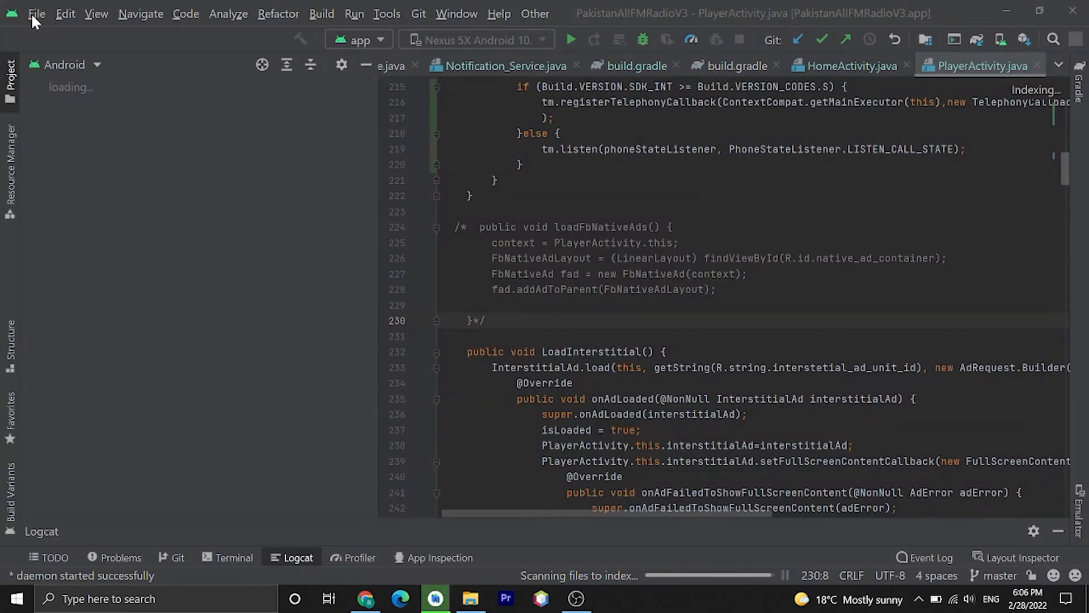
pyautogui.click(36, 13)
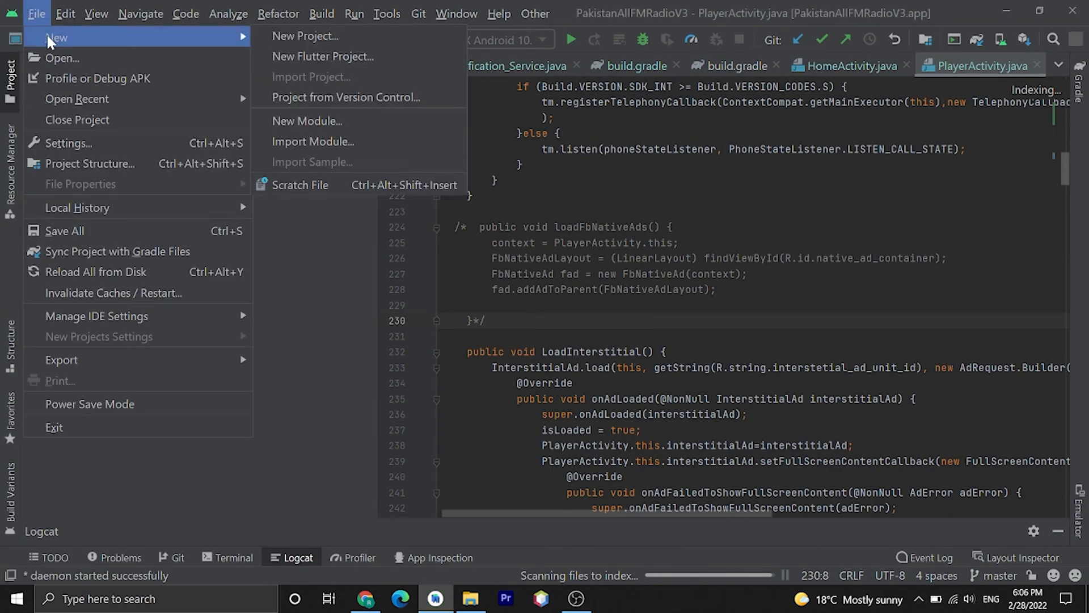
# - Create a new Empty Activity project named 'Butten click App' in Java
pyautogui.click(304, 35)
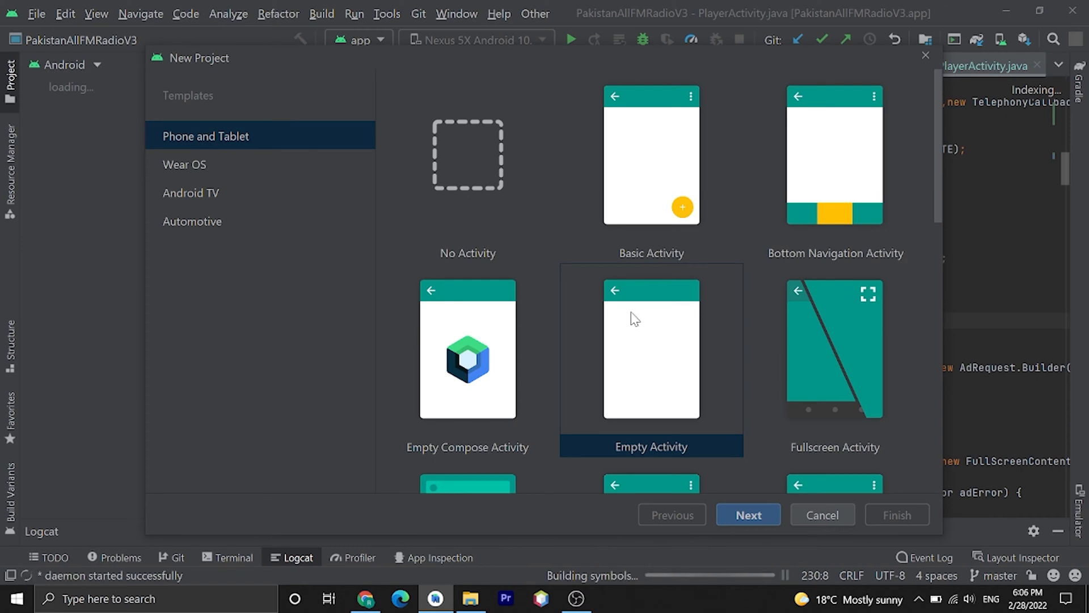
pyautogui.moveTo(687, 380)
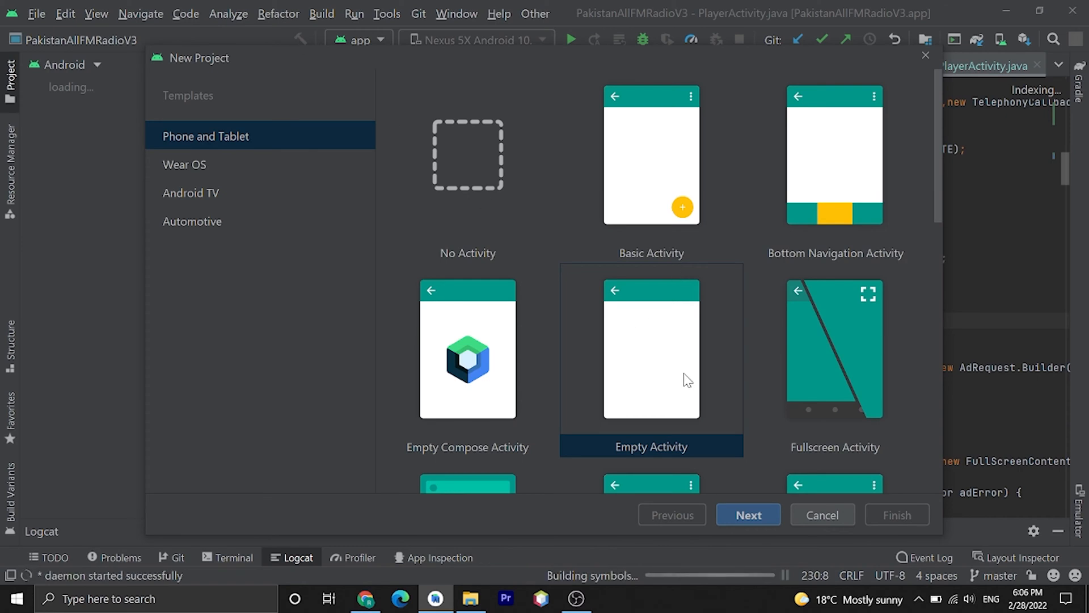
pyautogui.click(748, 515)
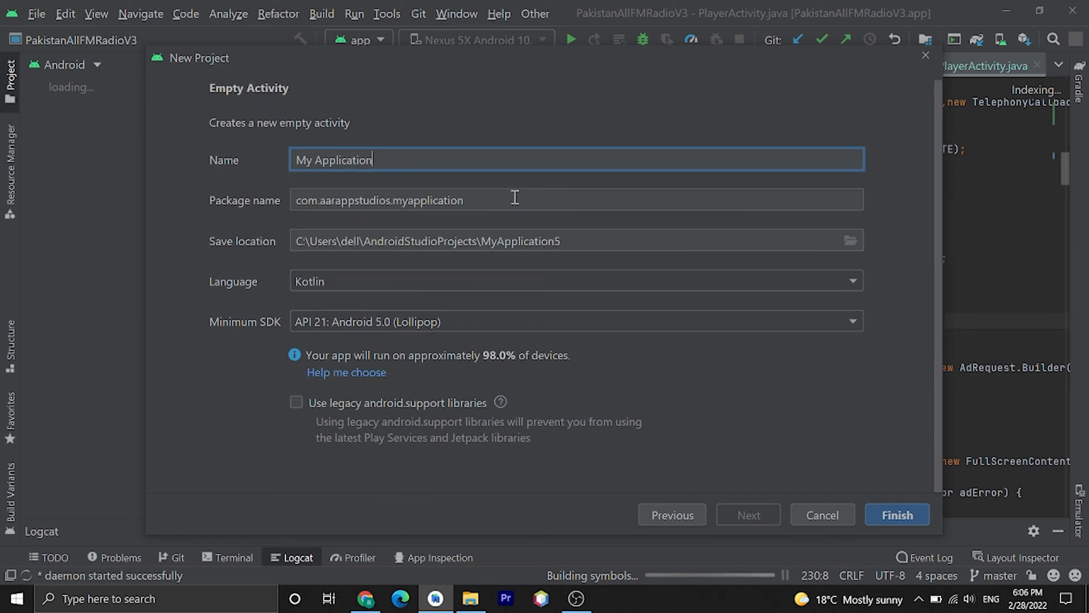
pyautogui.write('Butten click A')
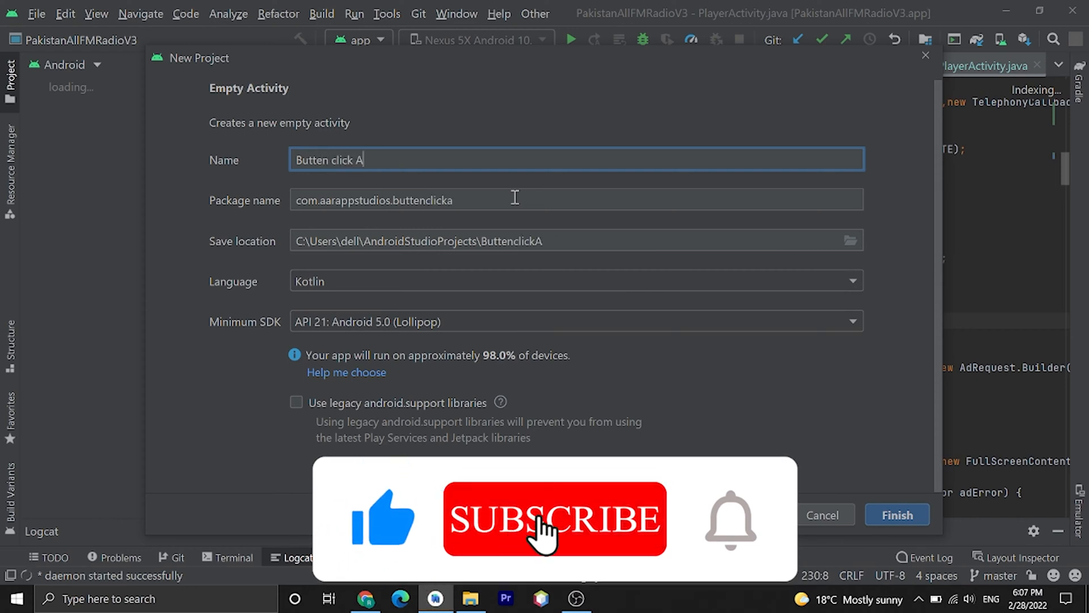
pyautogui.write('pp')
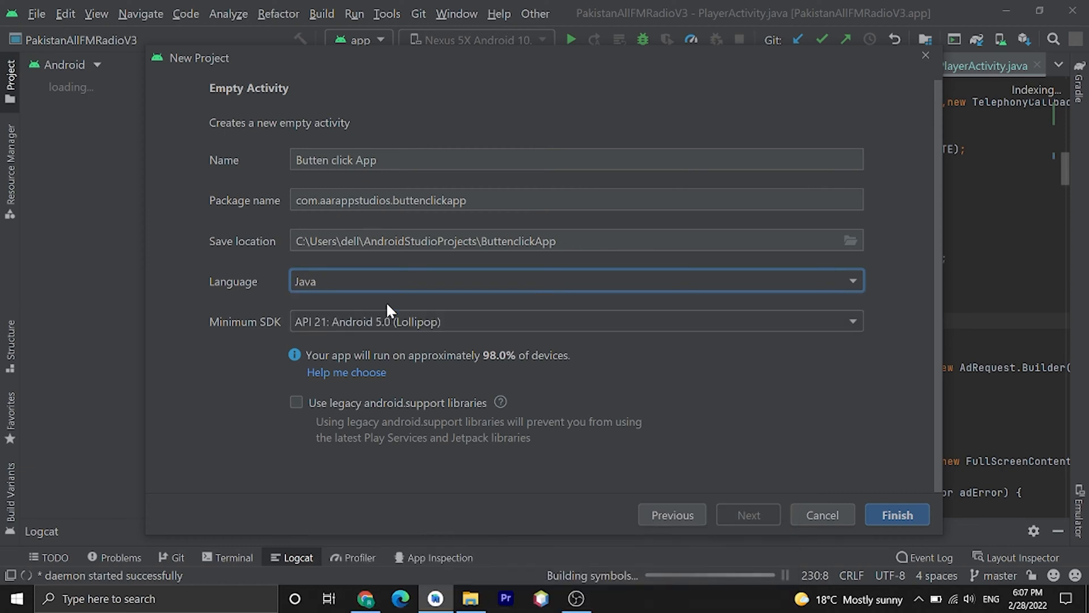
pyautogui.moveTo(547, 341)
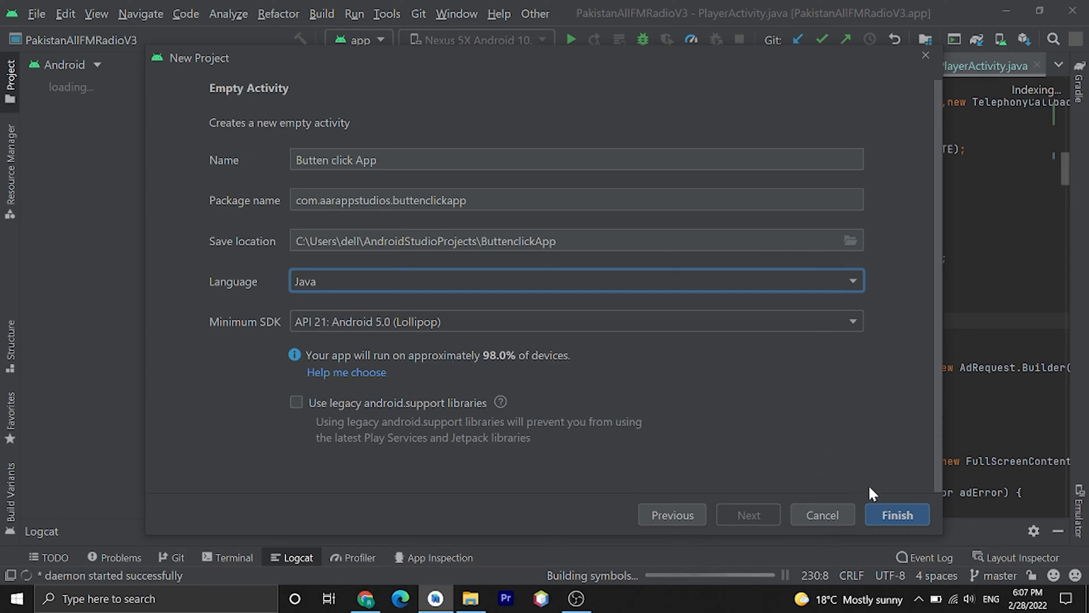
pyautogui.click(896, 515)
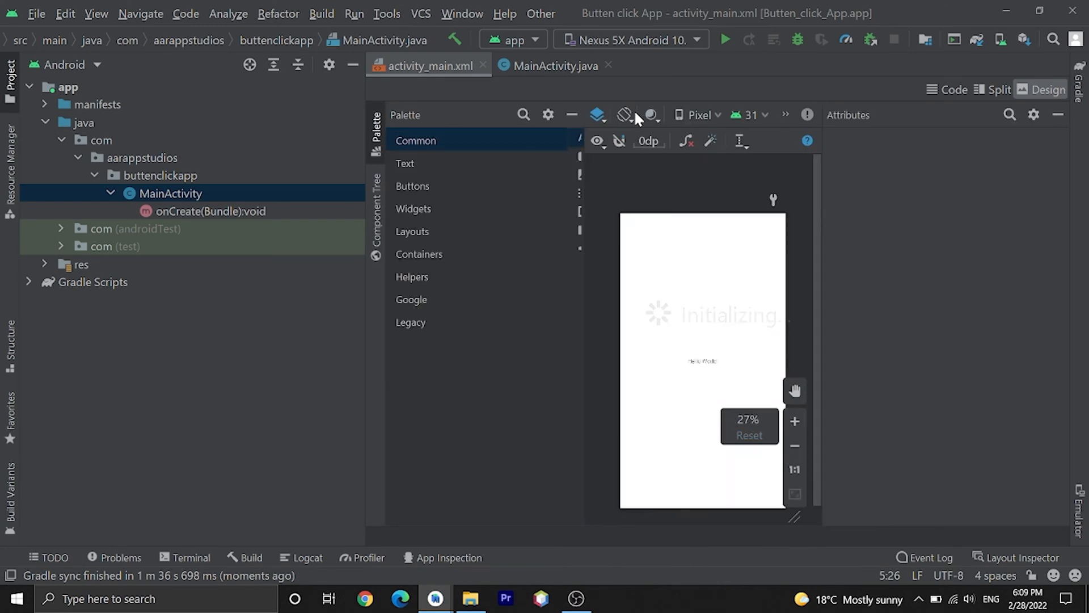
# - Explore the res layout and drawable folders, view MainActivity.java, and return to activity_main.xml
pyautogui.click(415, 141)
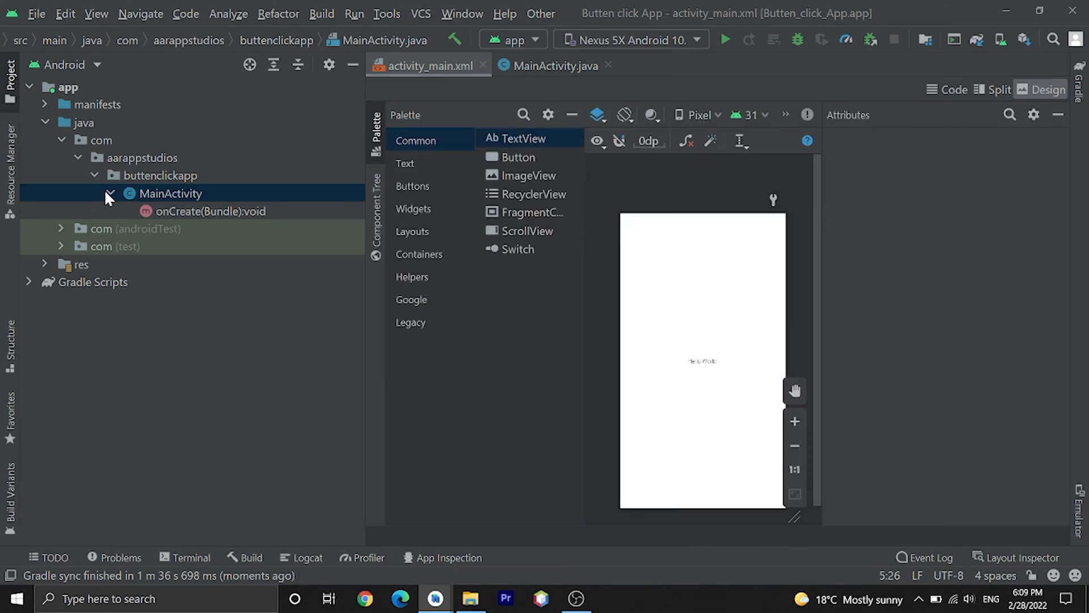
pyautogui.click(109, 193)
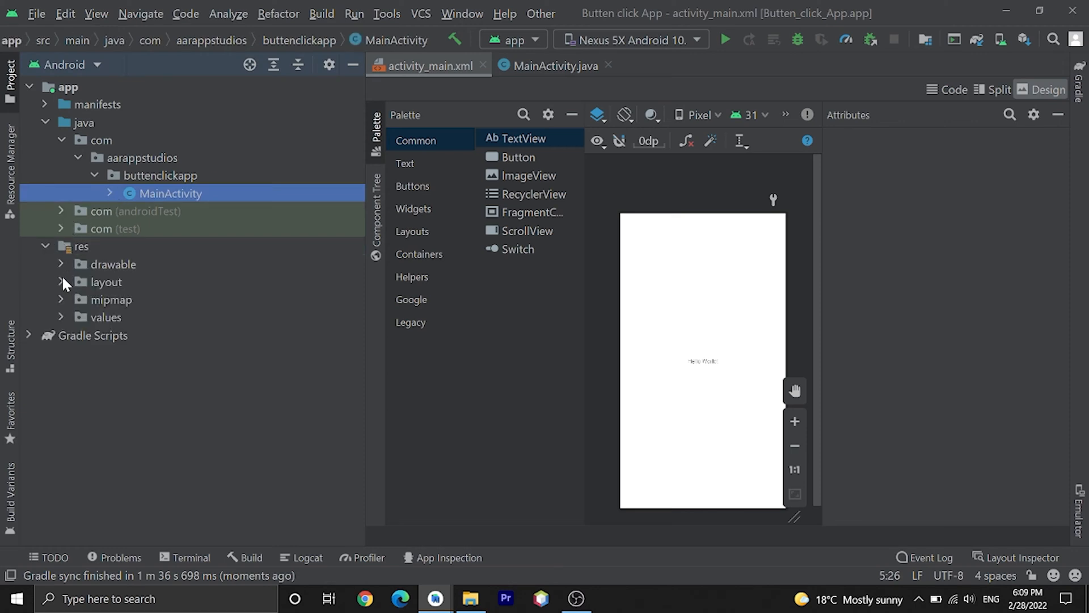
pyautogui.click(60, 282)
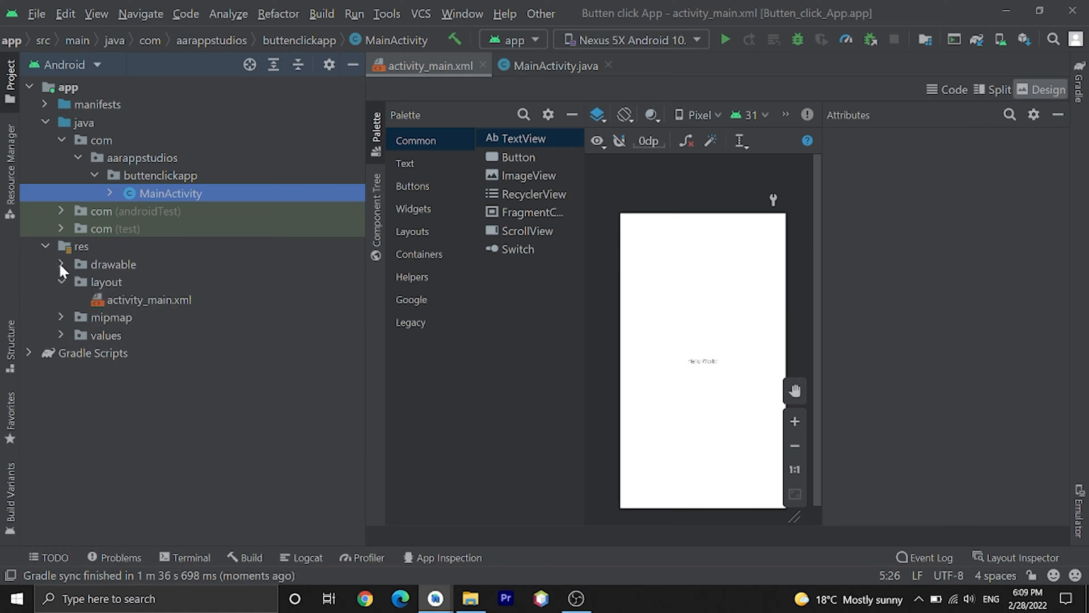
pyautogui.click(61, 265)
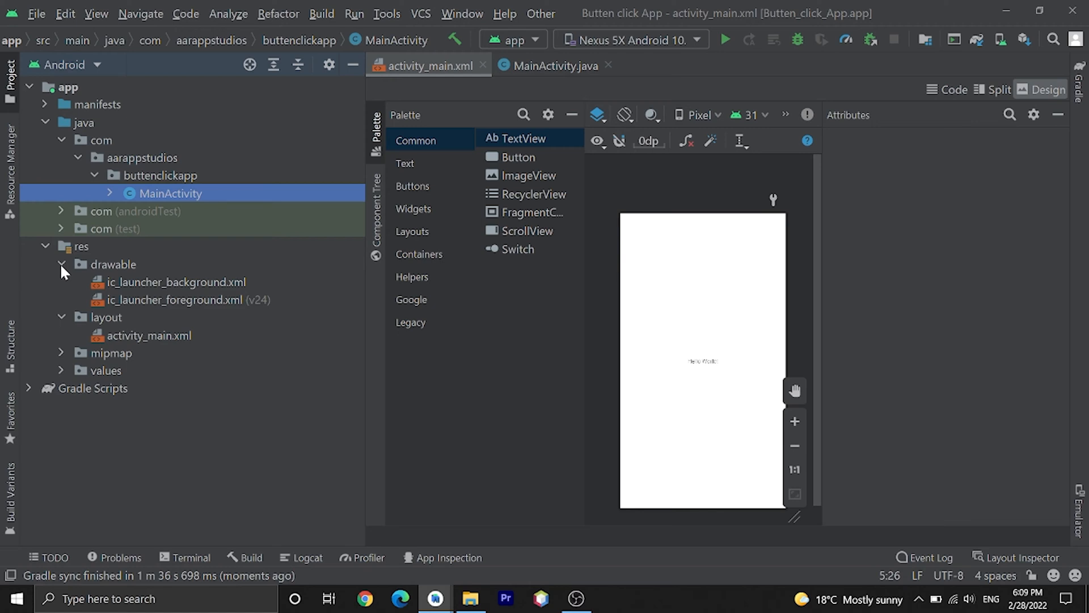
pyautogui.moveTo(115, 212)
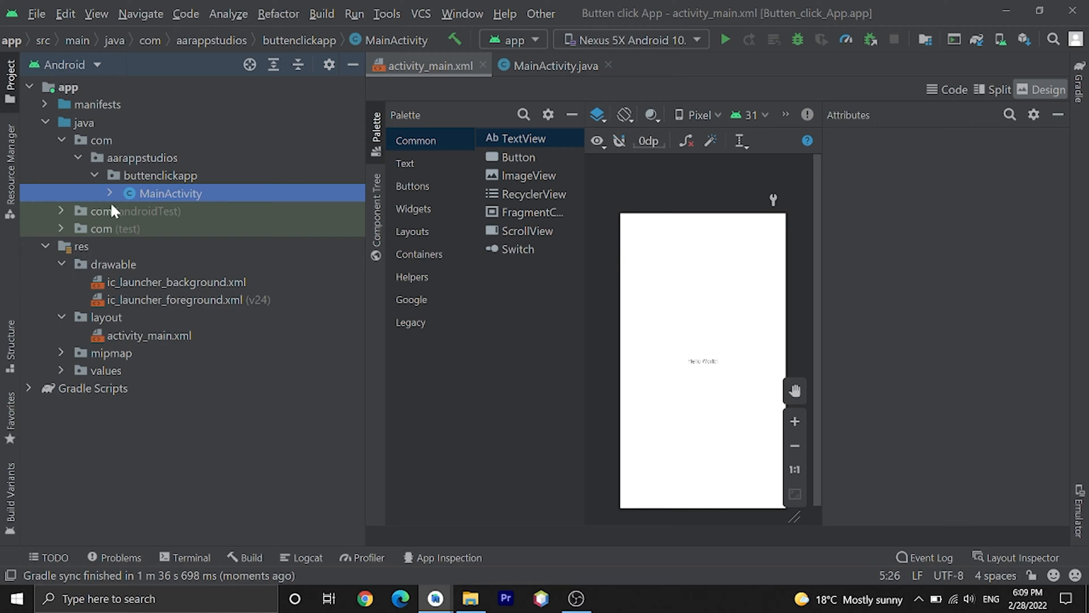
pyautogui.moveTo(184, 202)
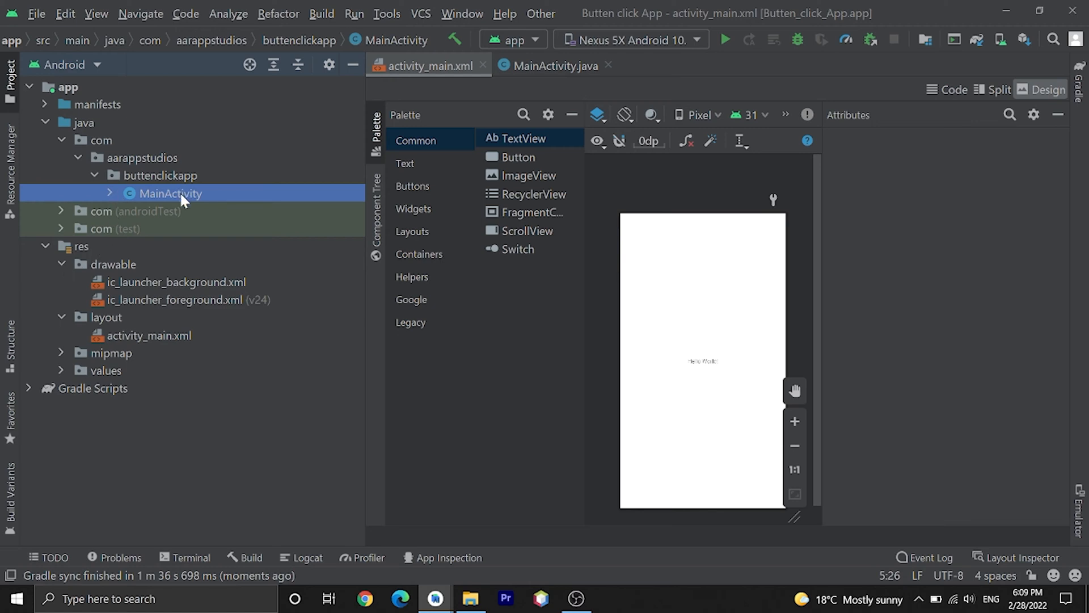
pyautogui.click(553, 65)
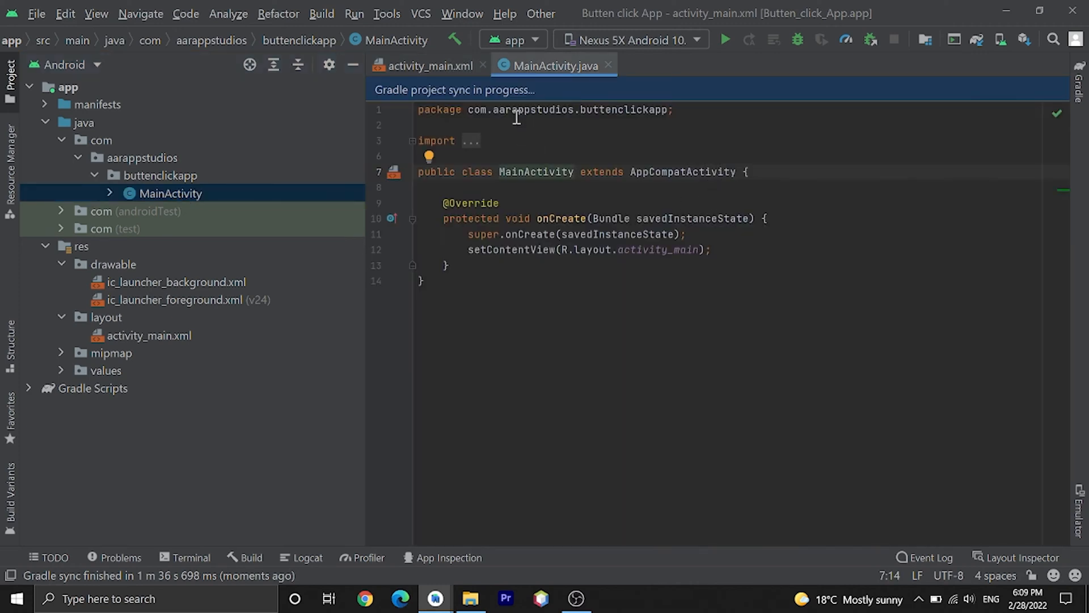
pyautogui.click(429, 66)
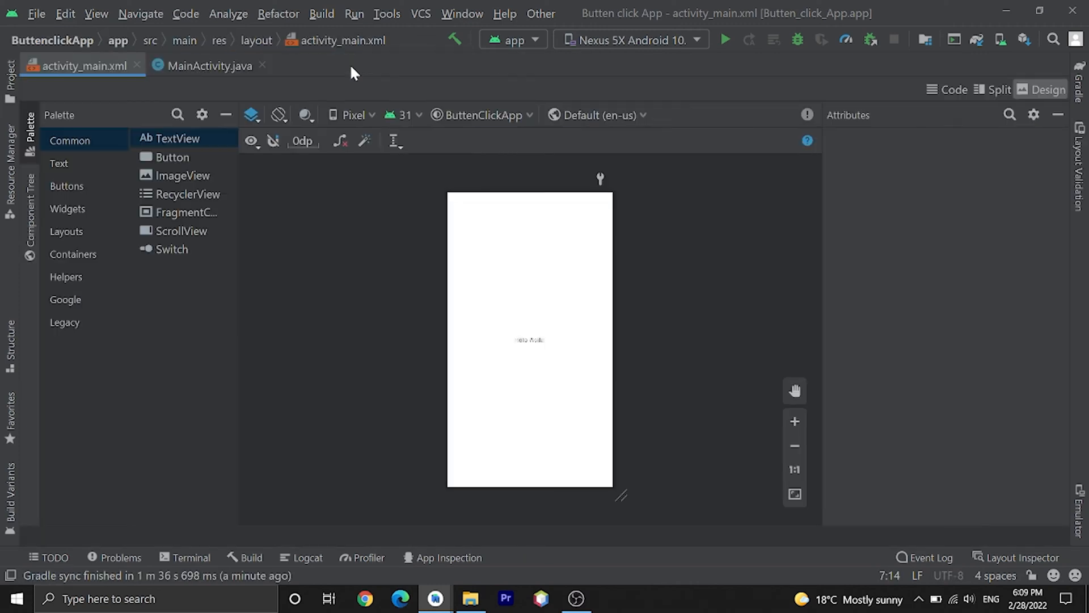
# - Replace the Hello World TextView with a wrap_content Button reading 'Go to second activity' in Split view
pyautogui.click(530, 339)
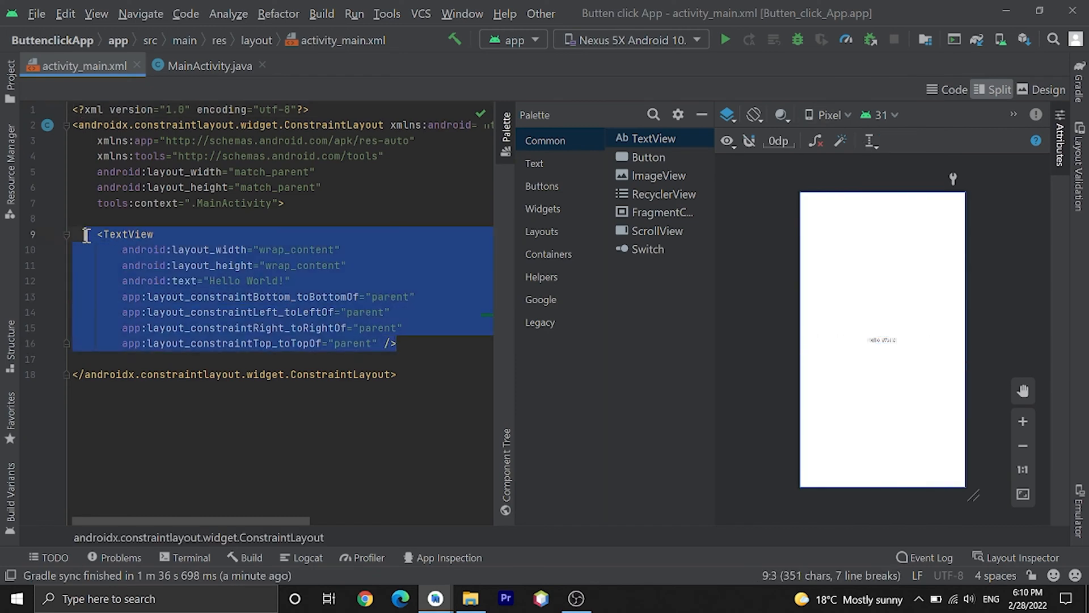
pyautogui.press('Delete')
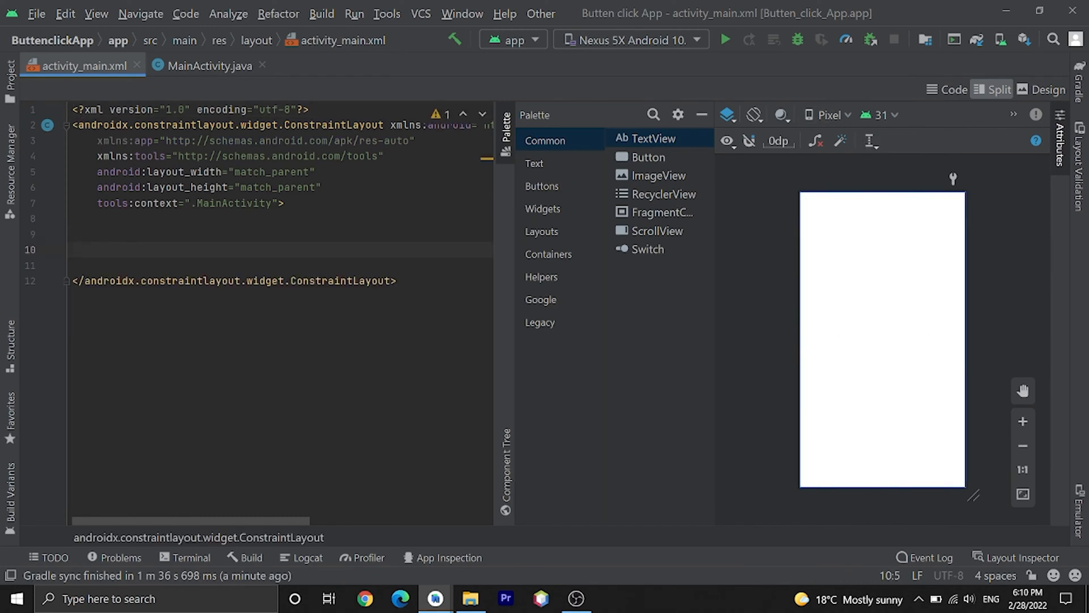
pyautogui.write('<Button')
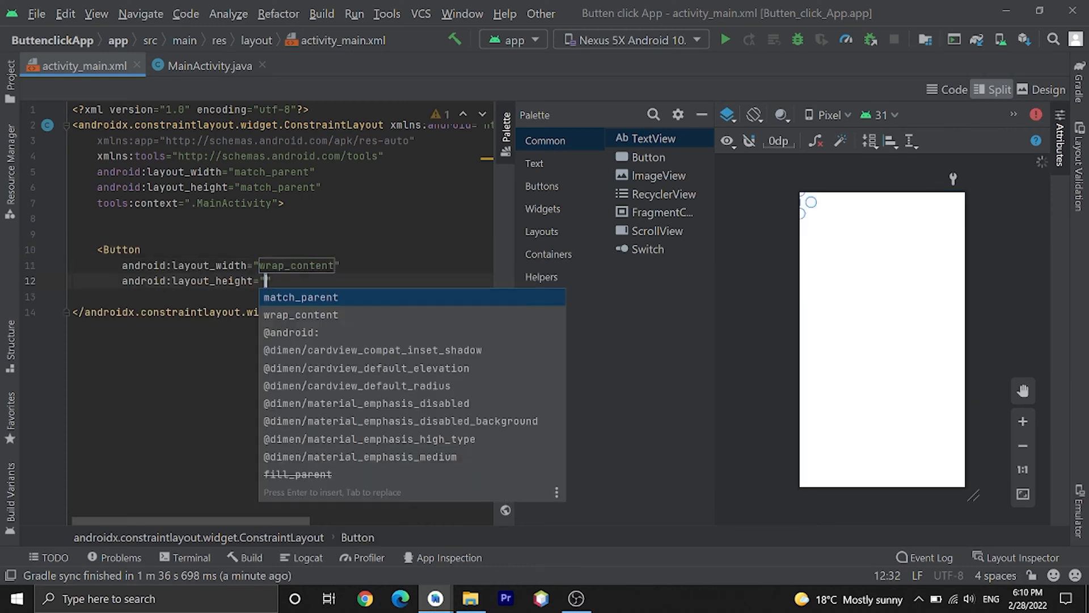
pyautogui.write('wrap_content')
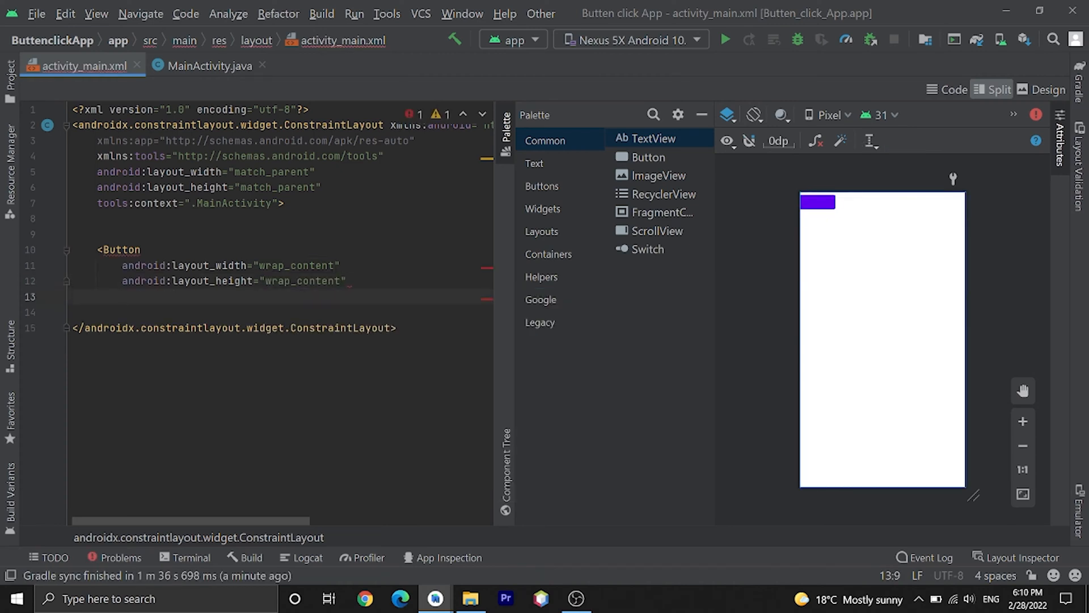
pyautogui.write('text="G')
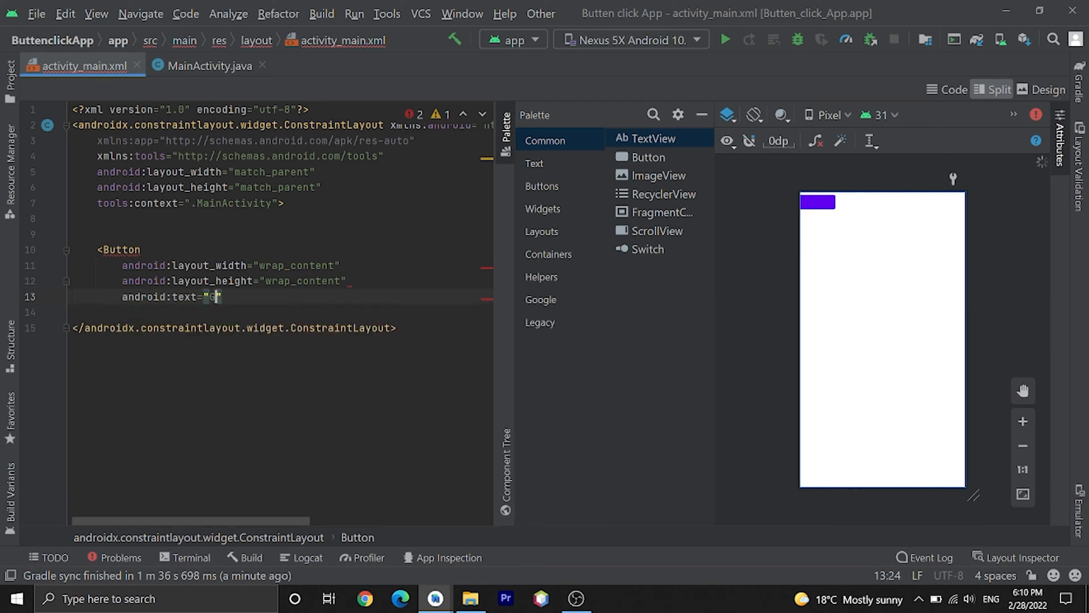
pyautogui.write('o to second act')
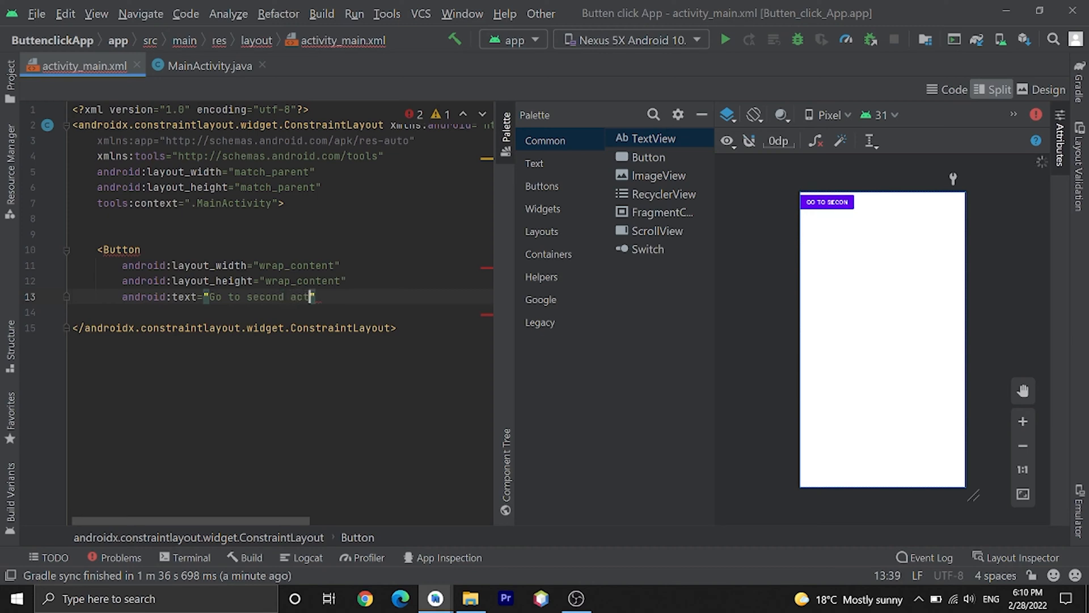
pyautogui.write('ivity')
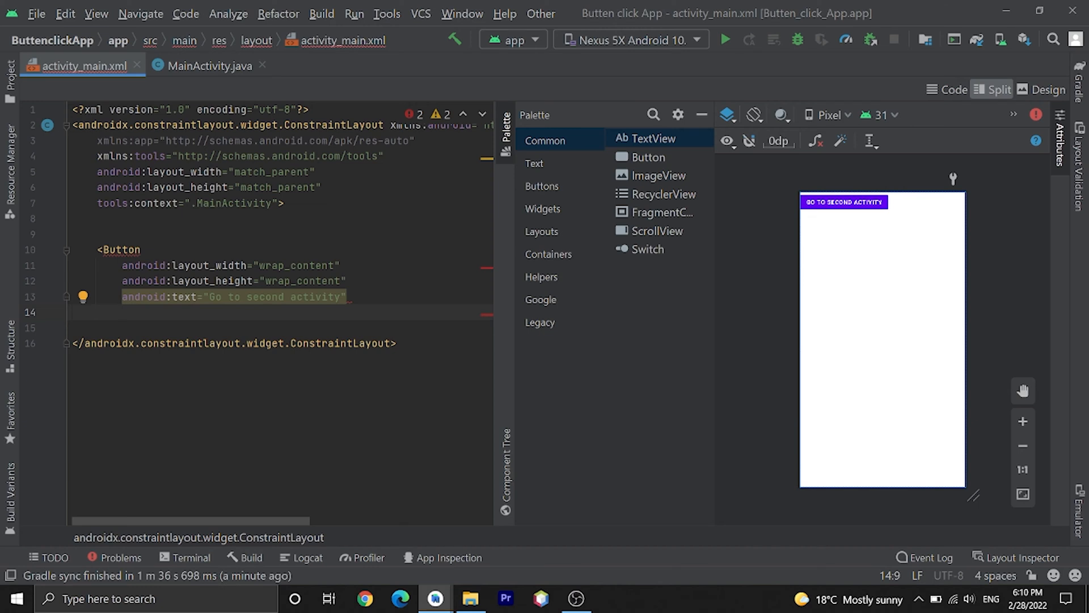
# - Constrain the Button's top, bottom, start and end to parent and close its tag
pyautogui.write('cons')
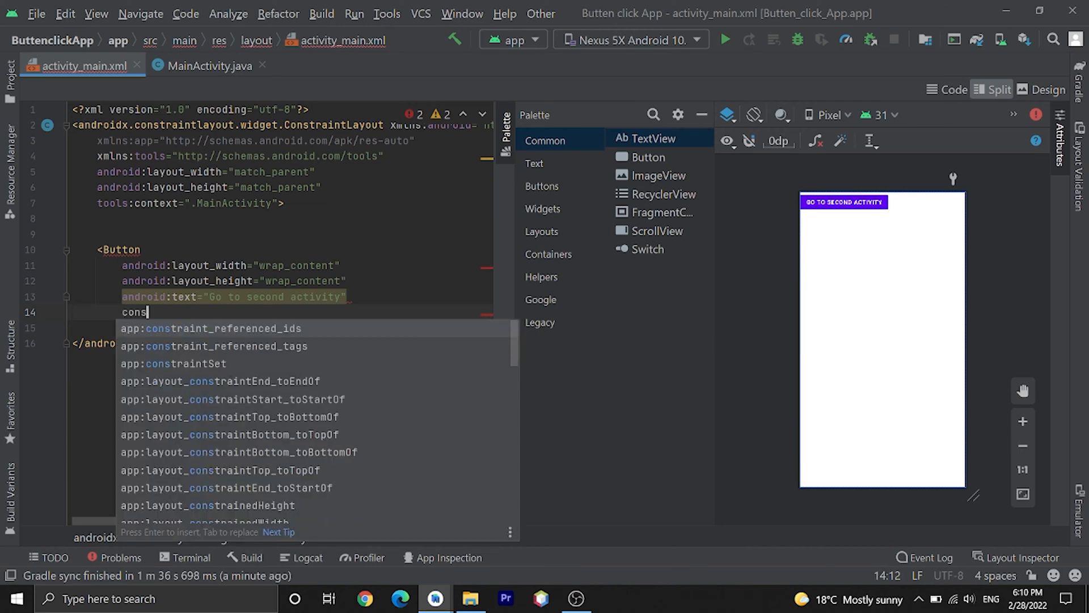
pyautogui.write('top')
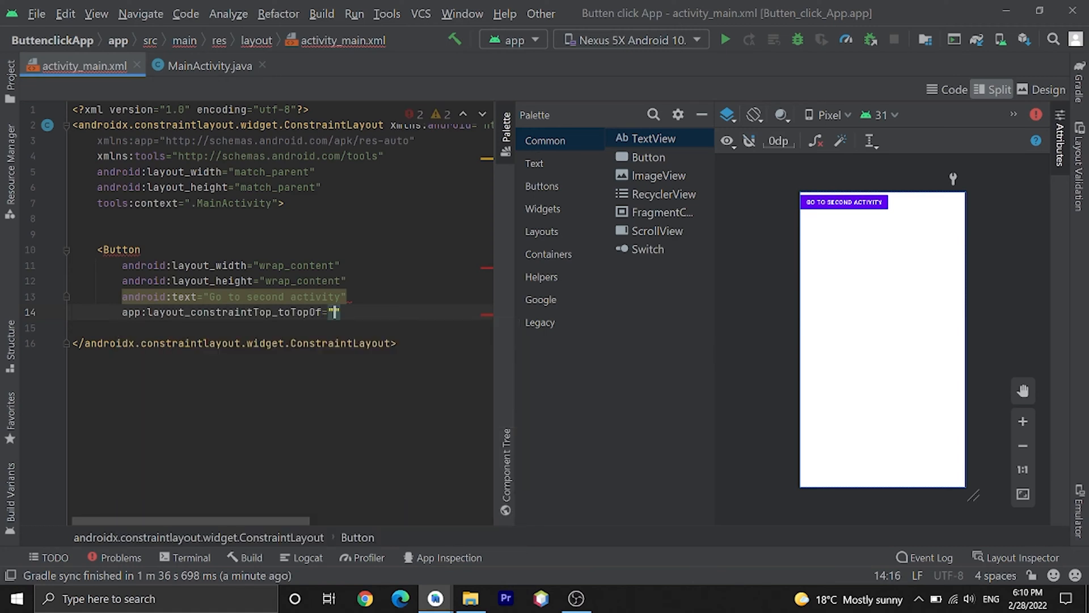
pyautogui.write('parent')
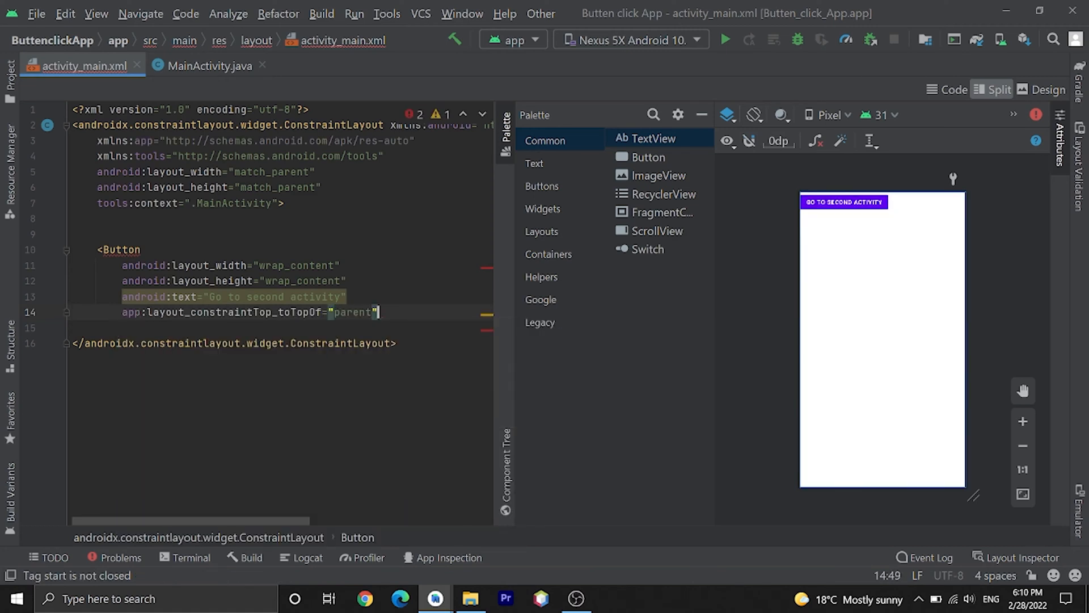
pyautogui.write('consbott')
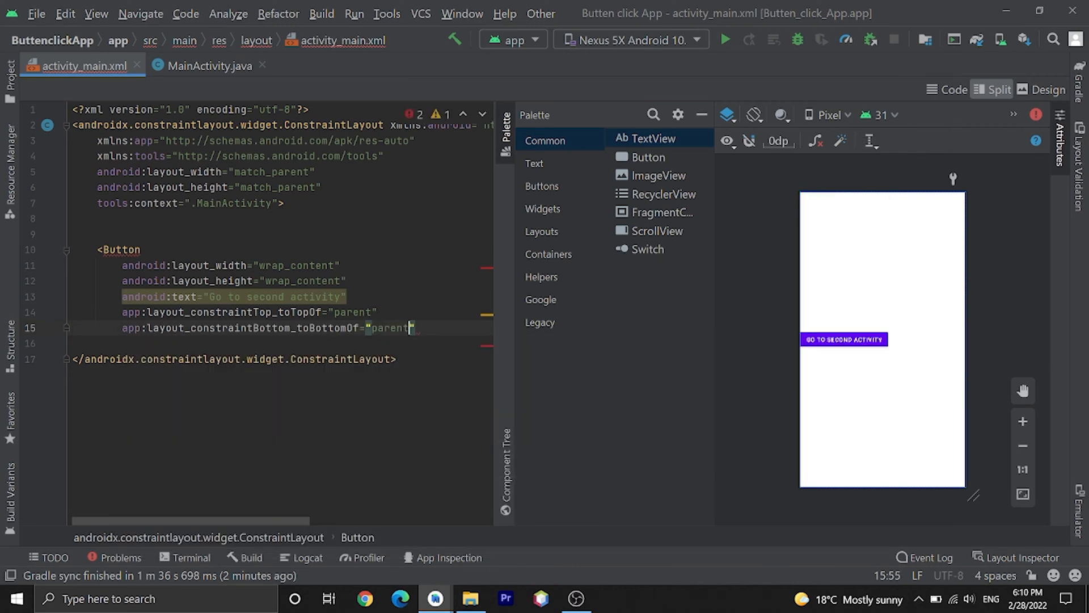
pyautogui.write('c')
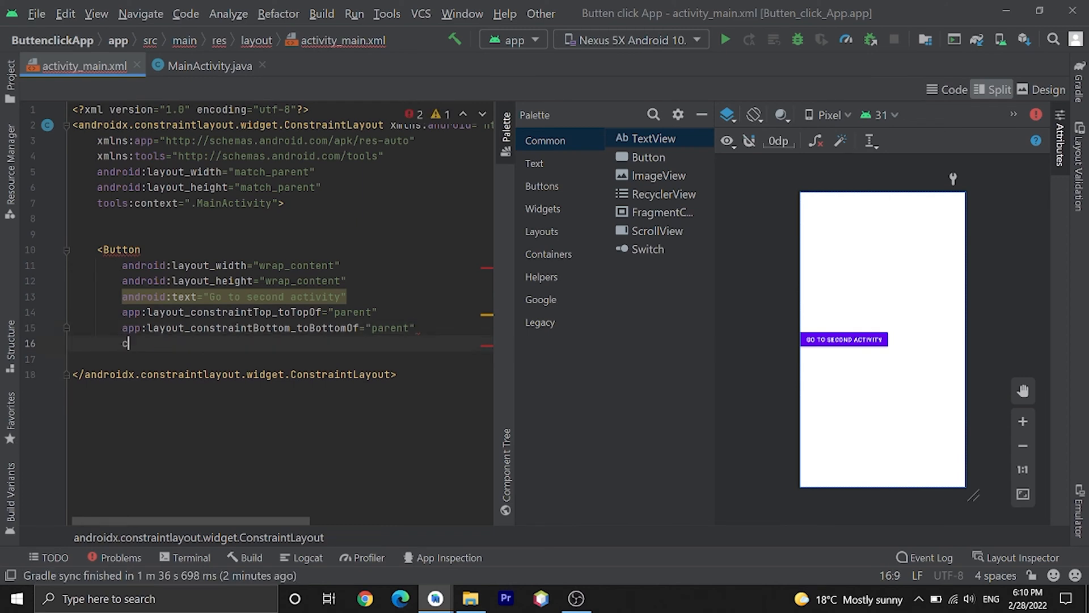
pyautogui.write('onss')
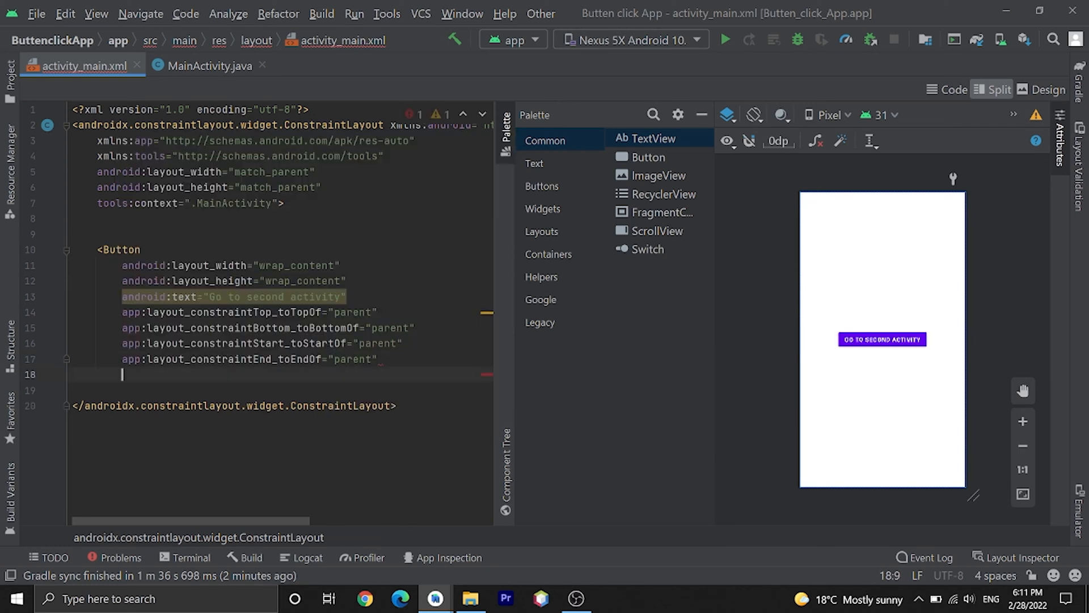
pyautogui.write('/>')
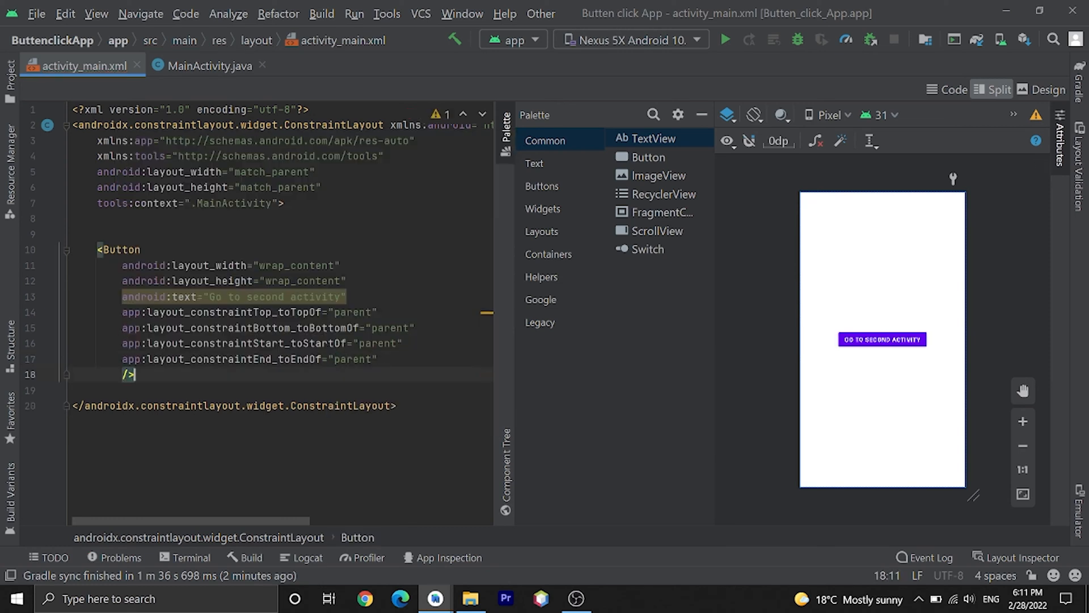
pyautogui.click(143, 249)
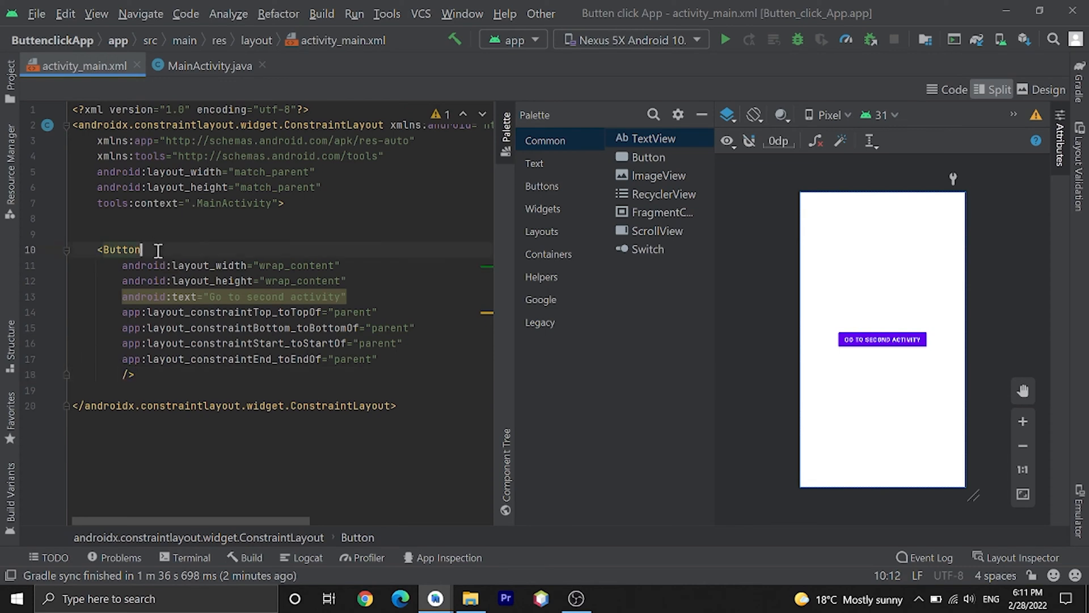
# - Give the Button the id @+id/secondActivityButton
pyautogui.write('id:id="@+id/')
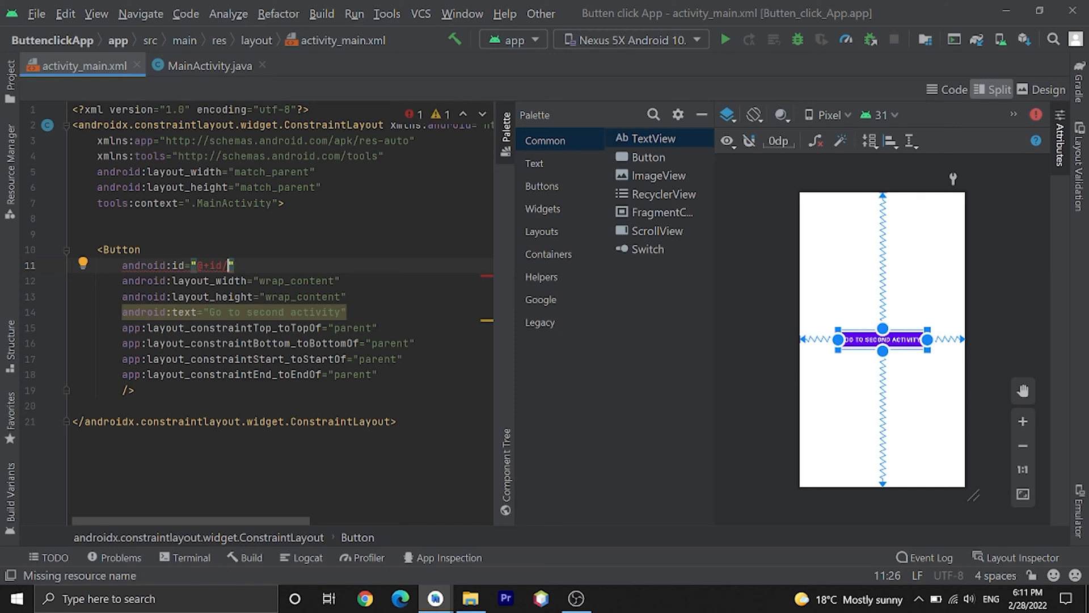
pyautogui.write('secondActivityB')
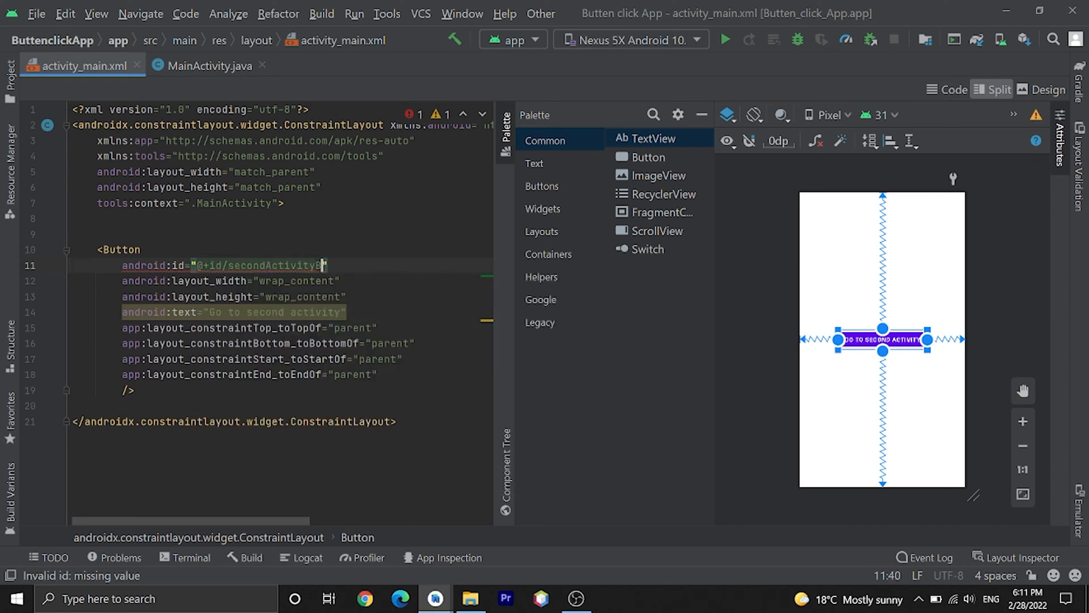
pyautogui.write('uttpn')
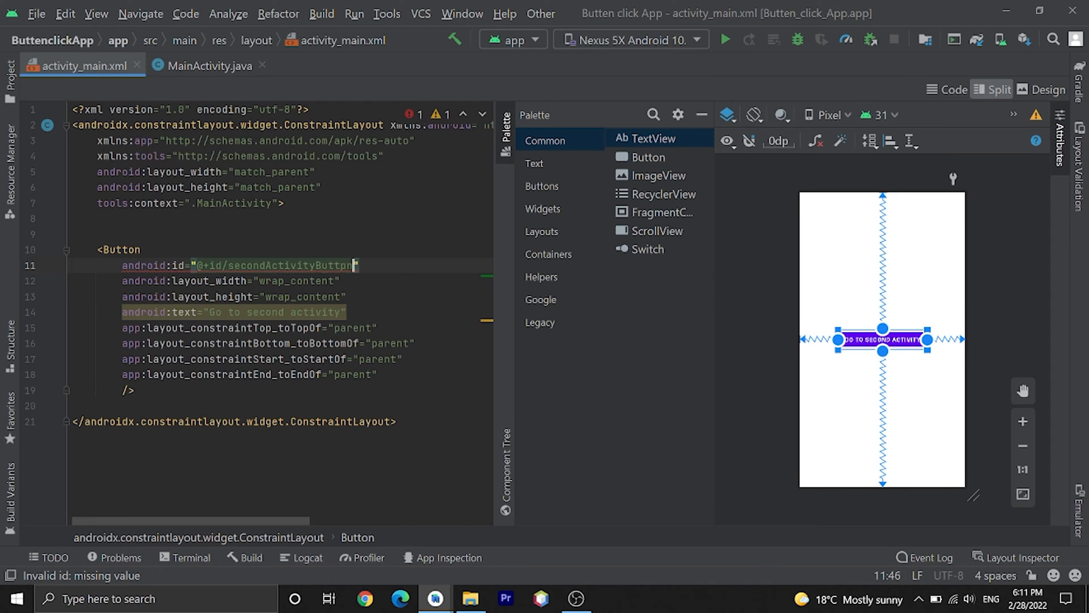
pyautogui.press('Backspace')
pyautogui.write('o')
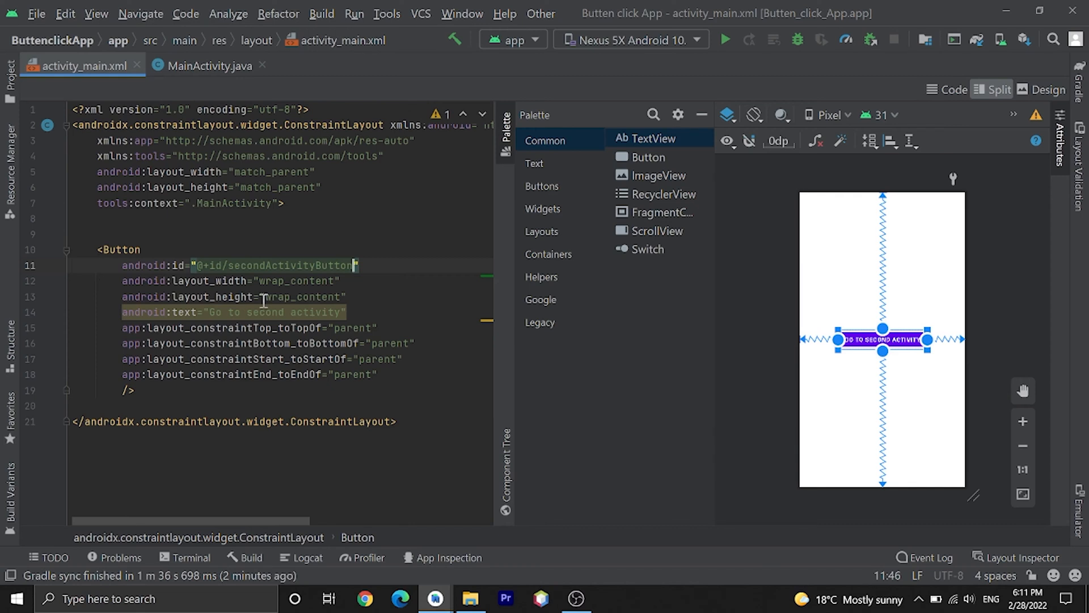
pyautogui.moveTo(209, 66)
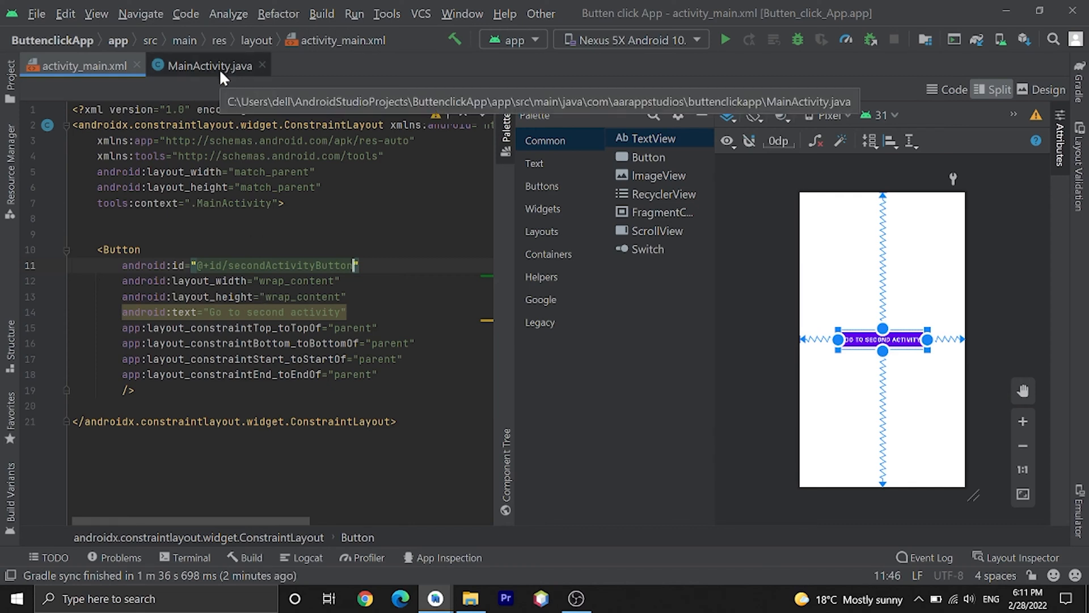
# - In MainActivity.java, find secondActivityButton via findViewById and attach an empty OnClickListener
pyautogui.click(209, 66)
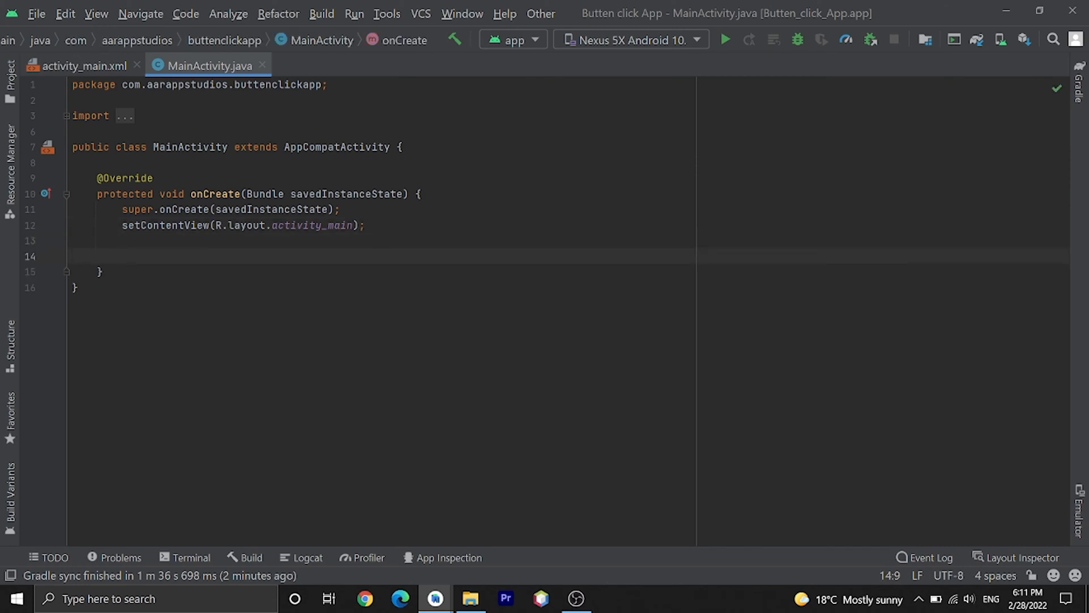
pyautogui.write('Button')
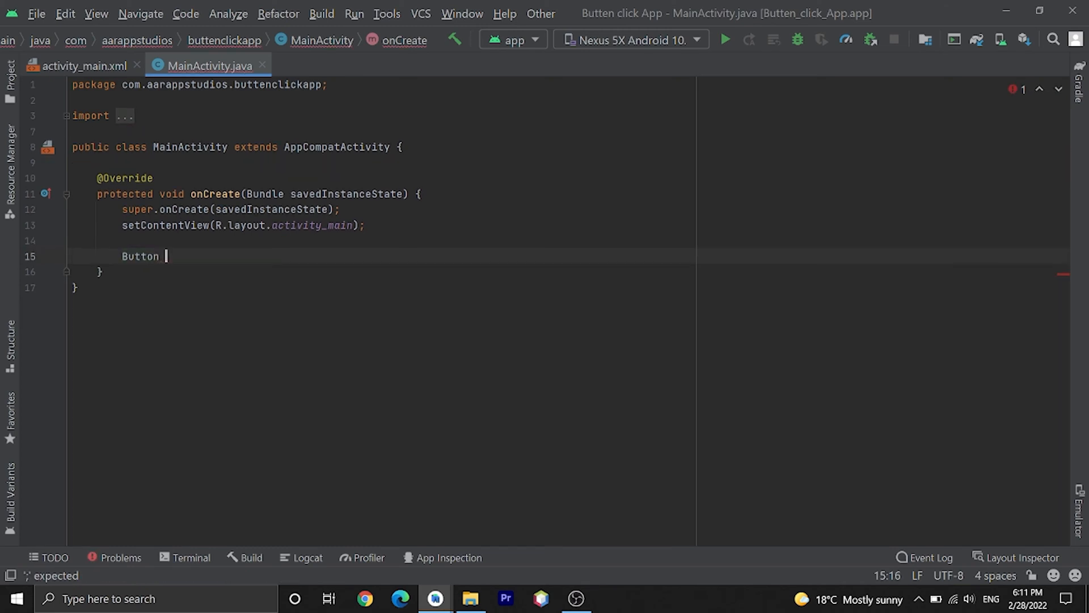
pyautogui.write('b')
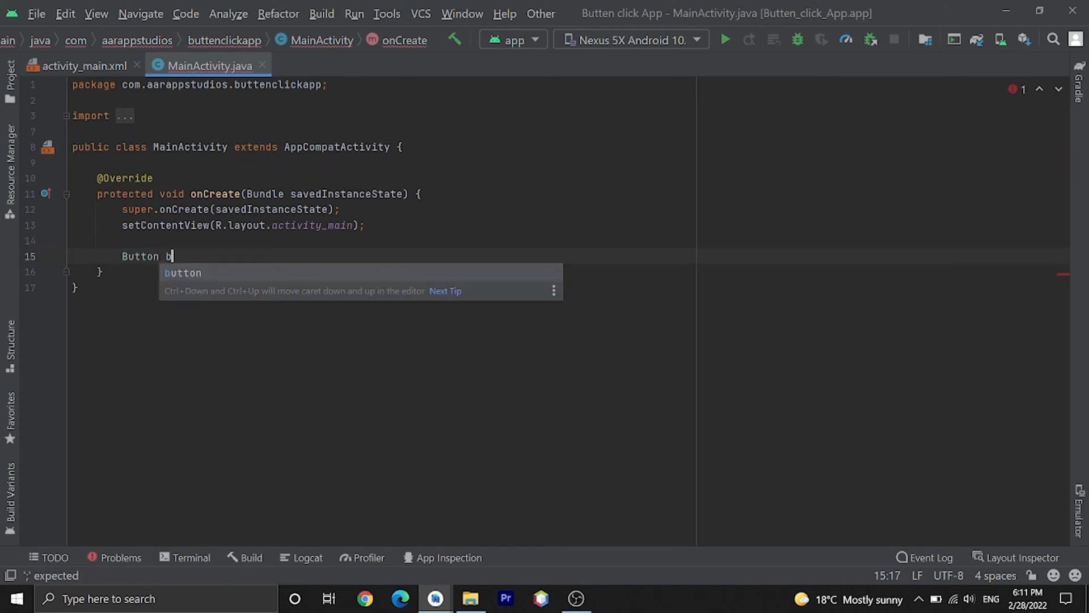
pyautogui.write('utton=findViewById(R.')
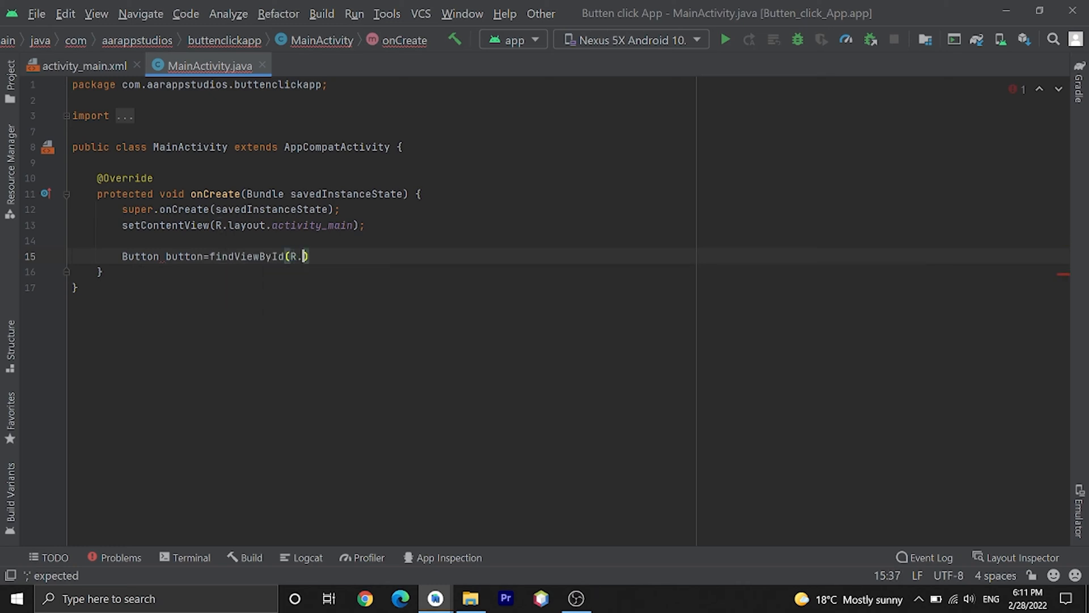
pyautogui.write('id.')
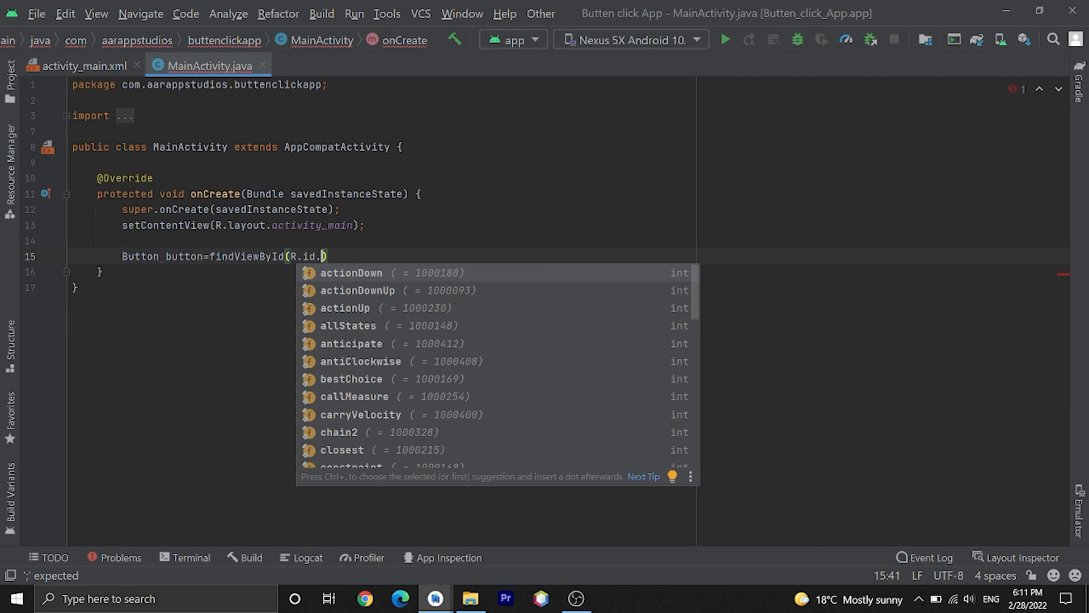
pyautogui.write('secondActivityButton)')
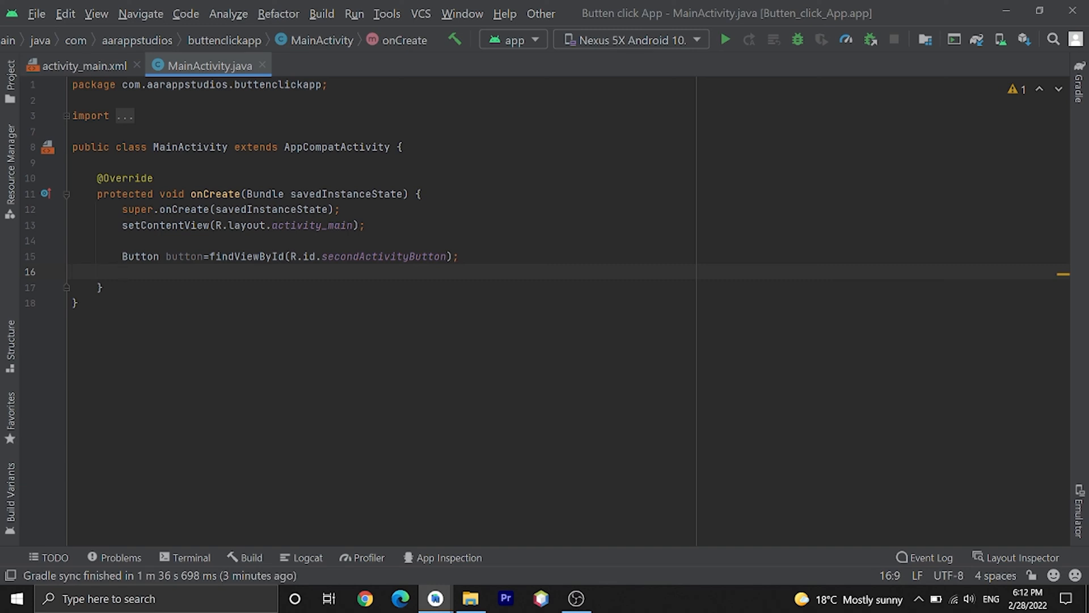
pyautogui.write('bu')
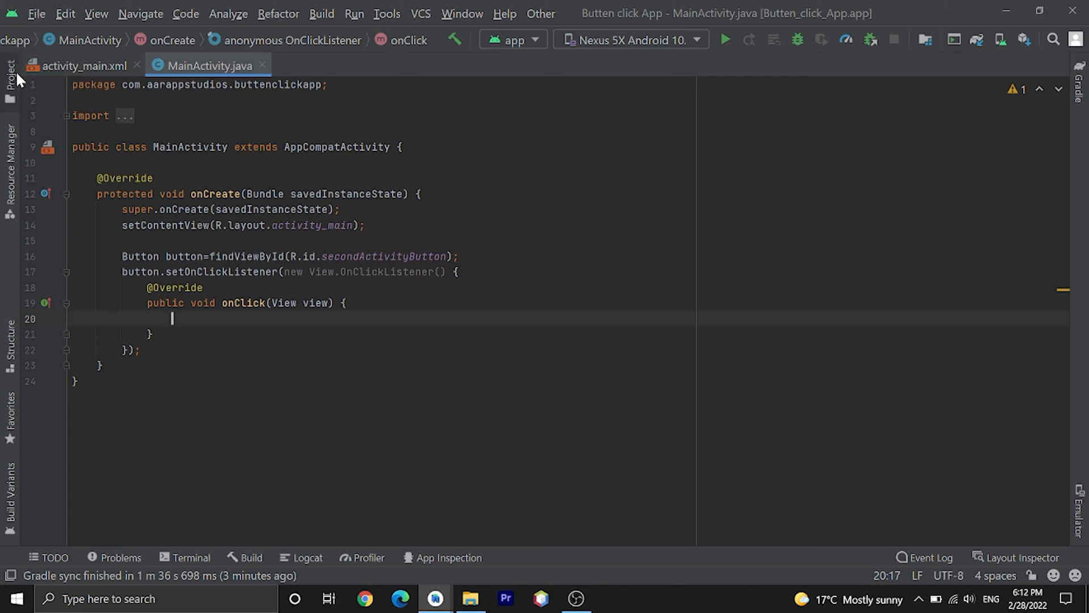
# - Create a new Empty Activity named SecondActivity with its activity_second layout
pyautogui.click(37, 14)
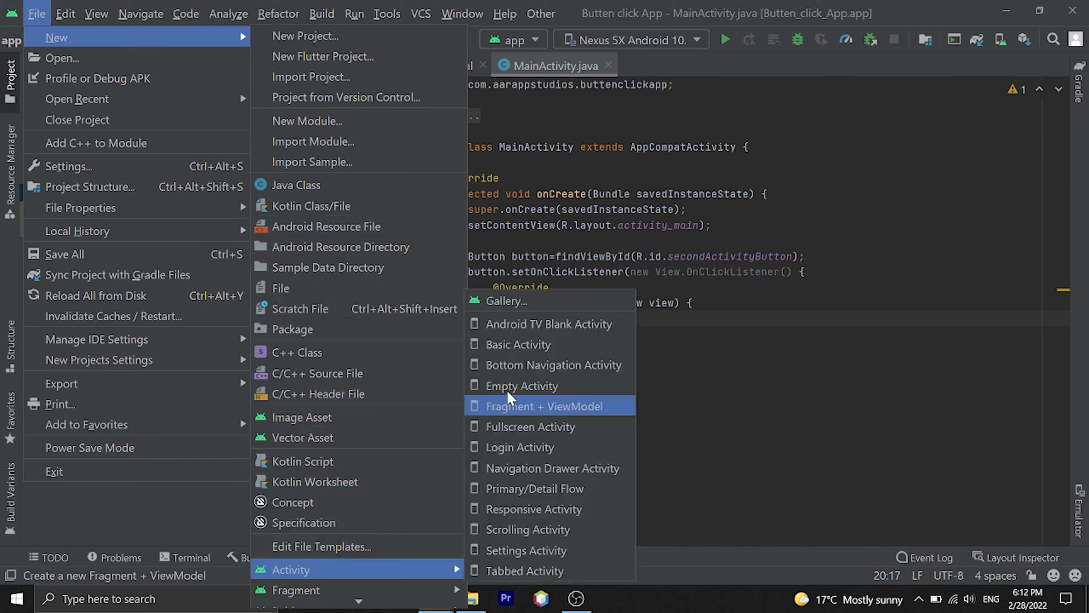
pyautogui.moveTo(520, 386)
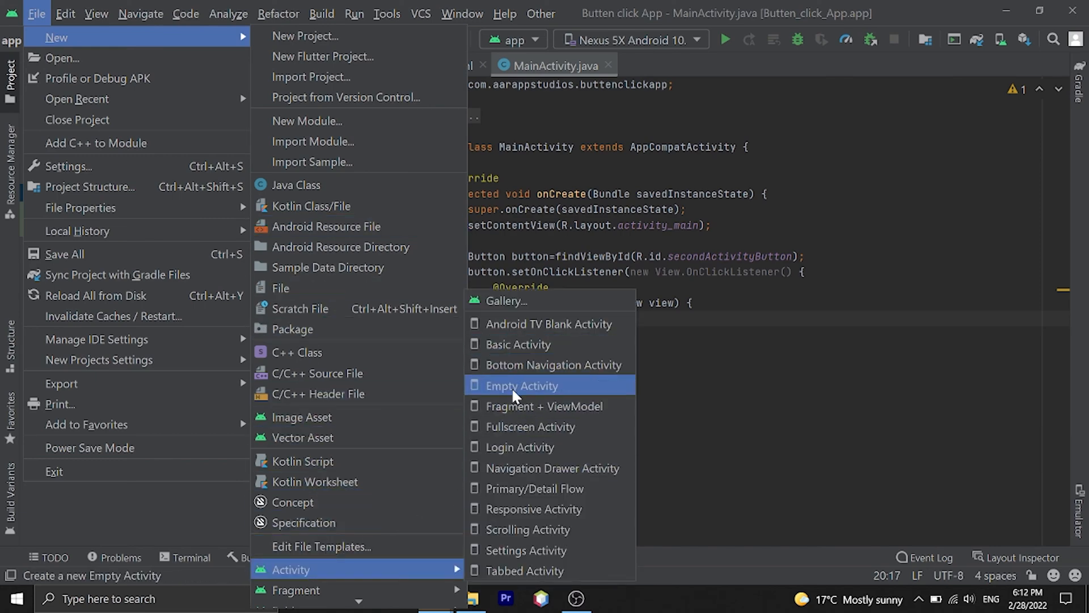
pyautogui.click(521, 386)
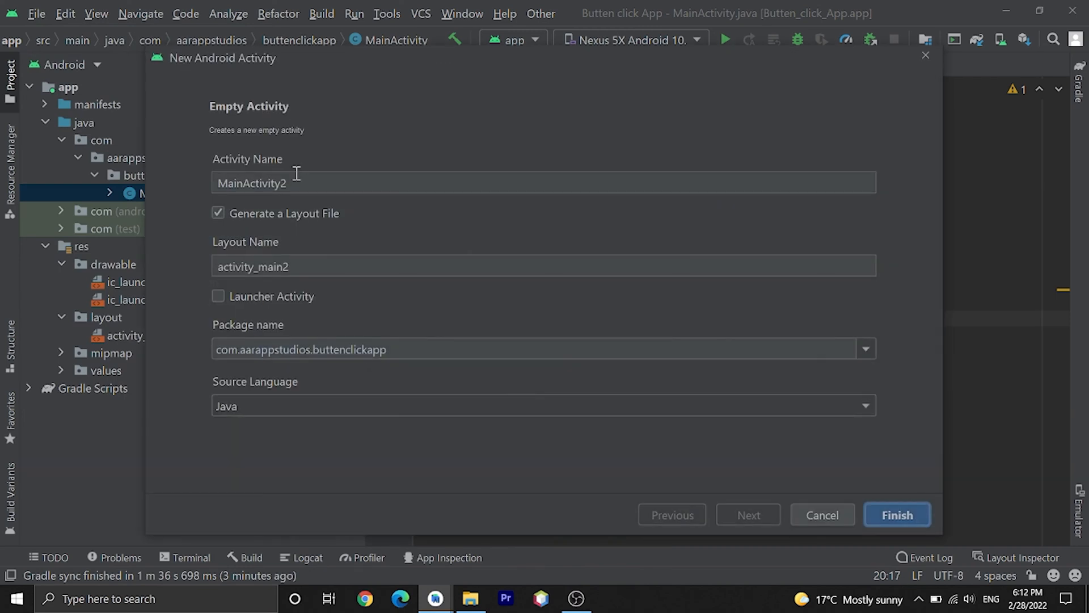
pyautogui.write('SecondAc')
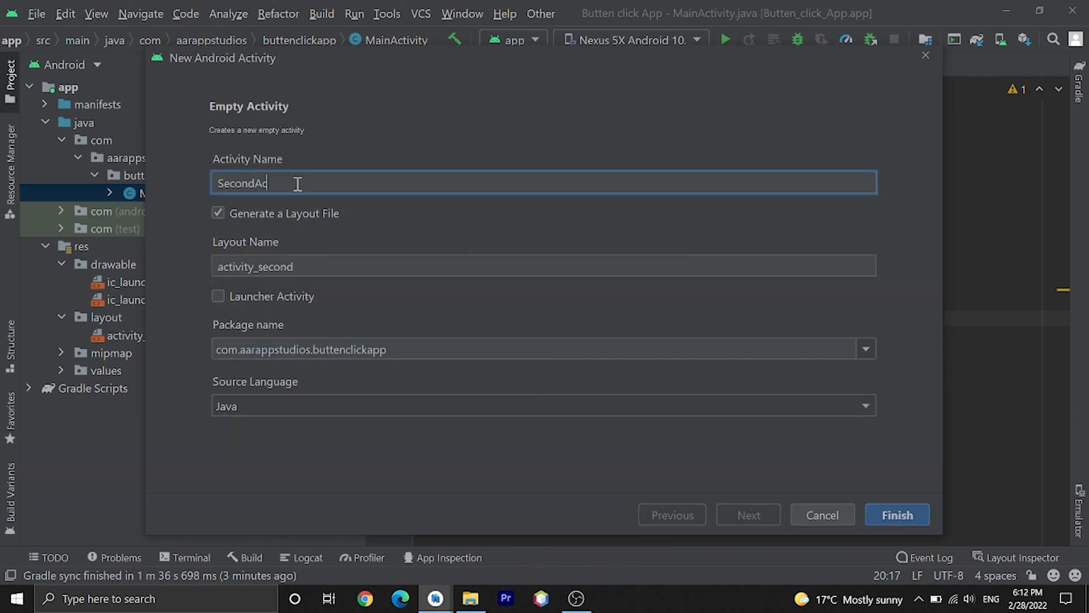
pyautogui.write('tivity')
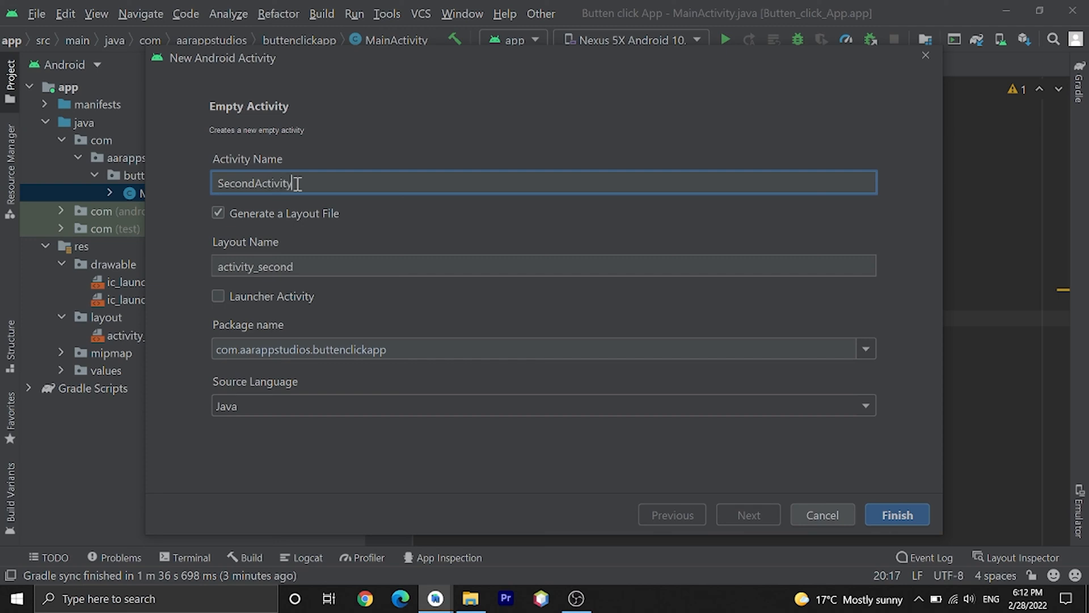
pyautogui.moveTo(513, 302)
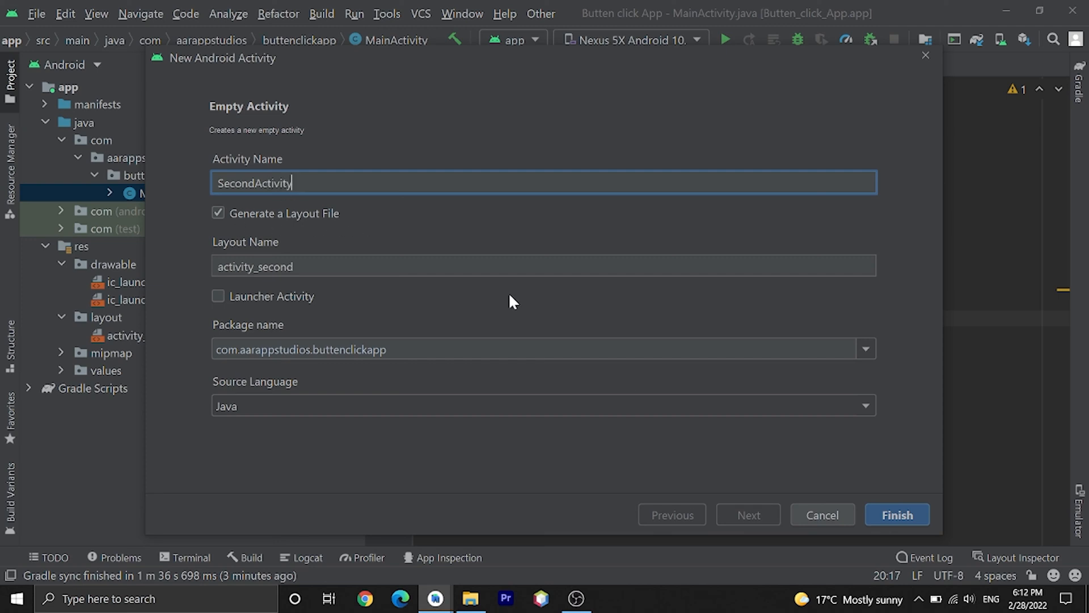
pyautogui.moveTo(896, 515)
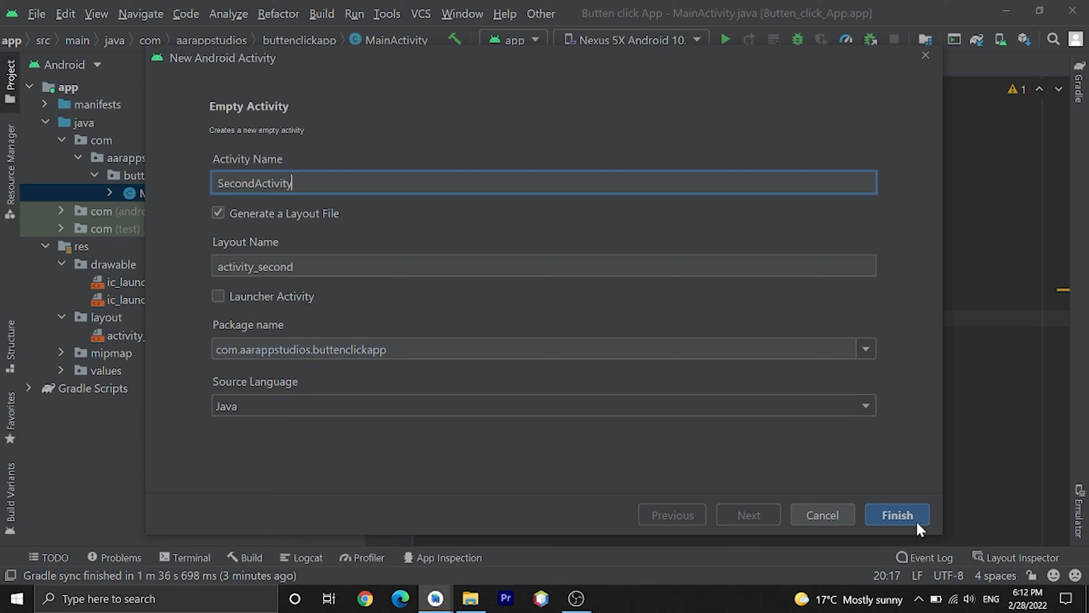
pyautogui.click(896, 515)
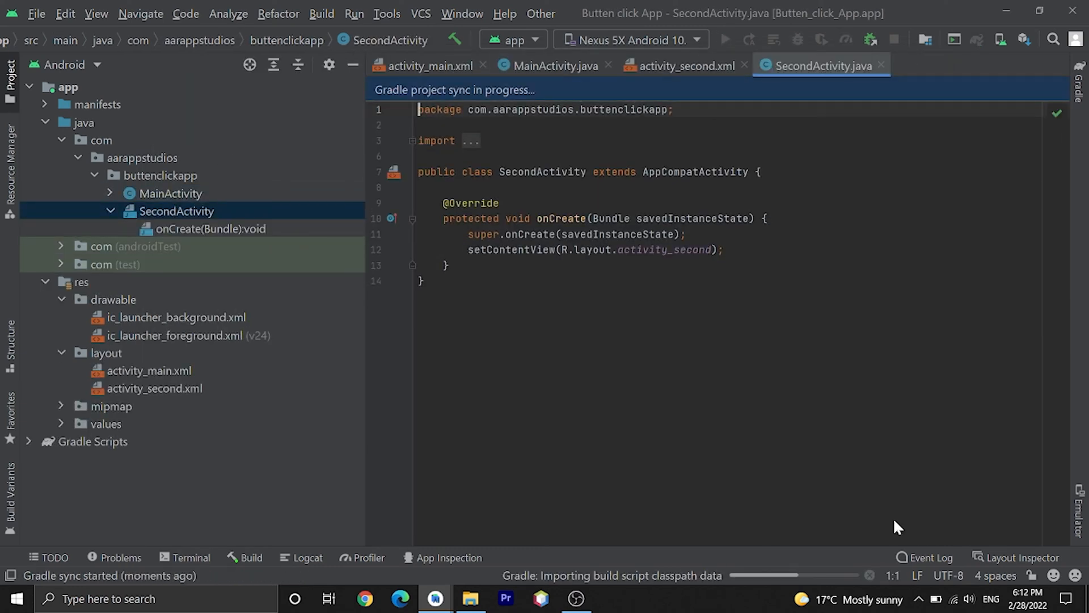
# - Add a TextView to activity_second.xml constrained to all four parent edges, centred
pyautogui.click(683, 66)
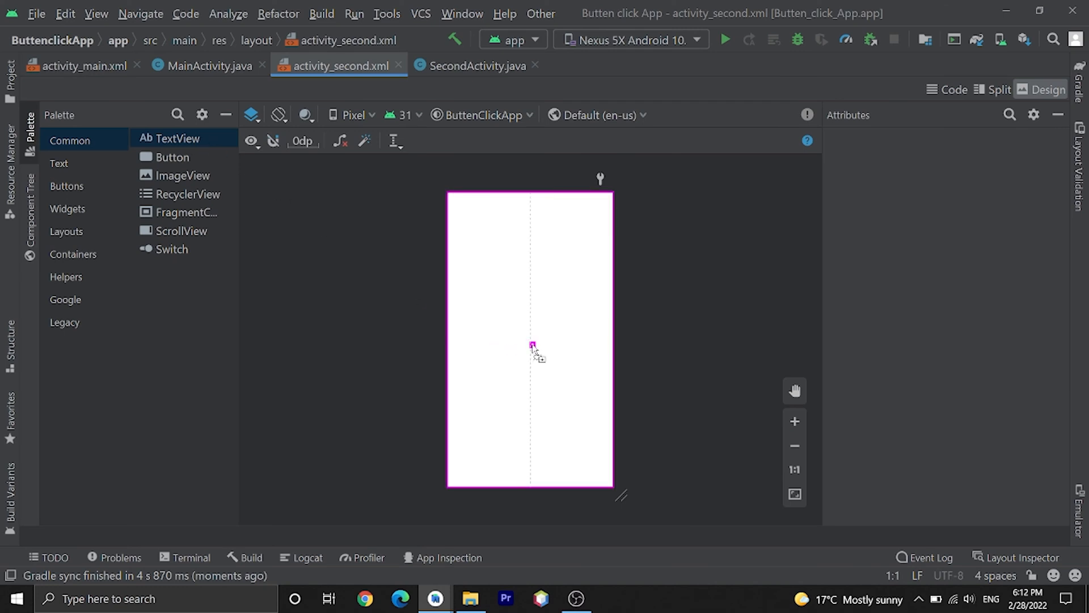
pyautogui.click(533, 346)
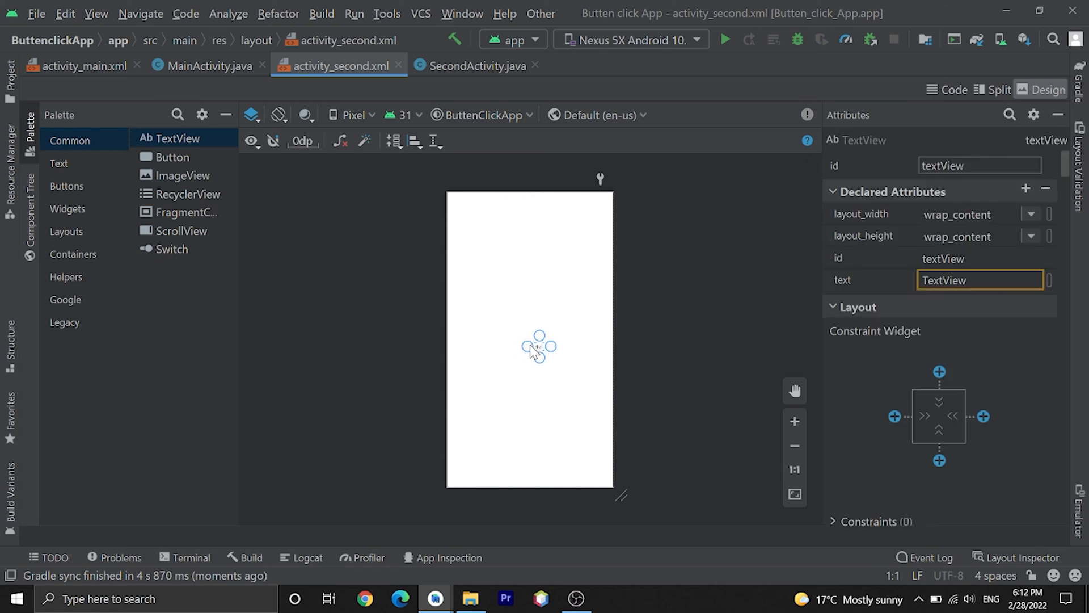
pyautogui.moveTo(539, 346); pyautogui.dragTo(456, 346)
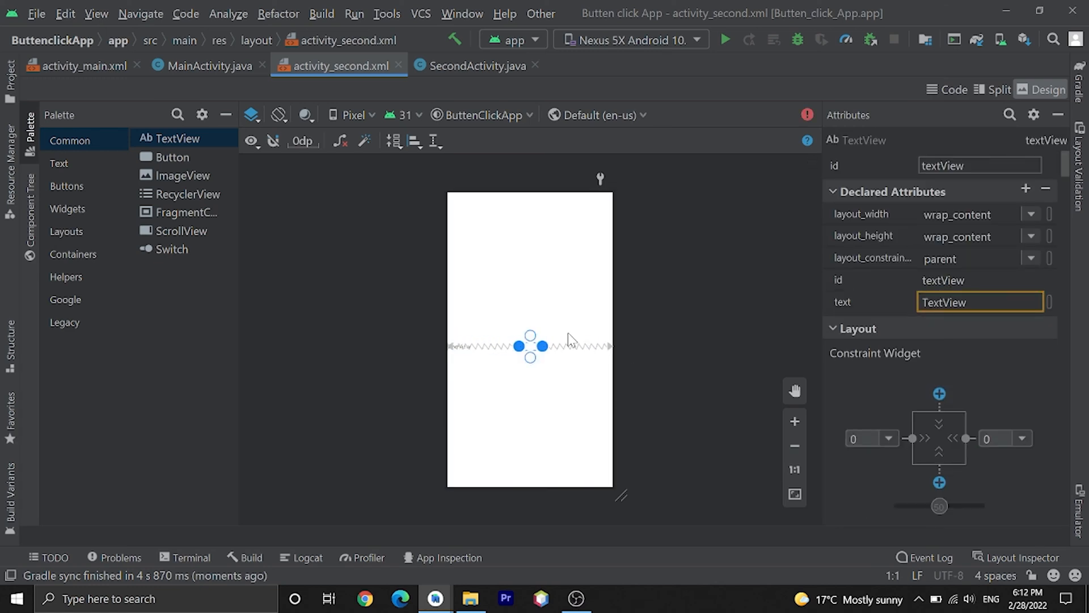
pyautogui.moveTo(531, 345); pyautogui.dragTo(531, 200)
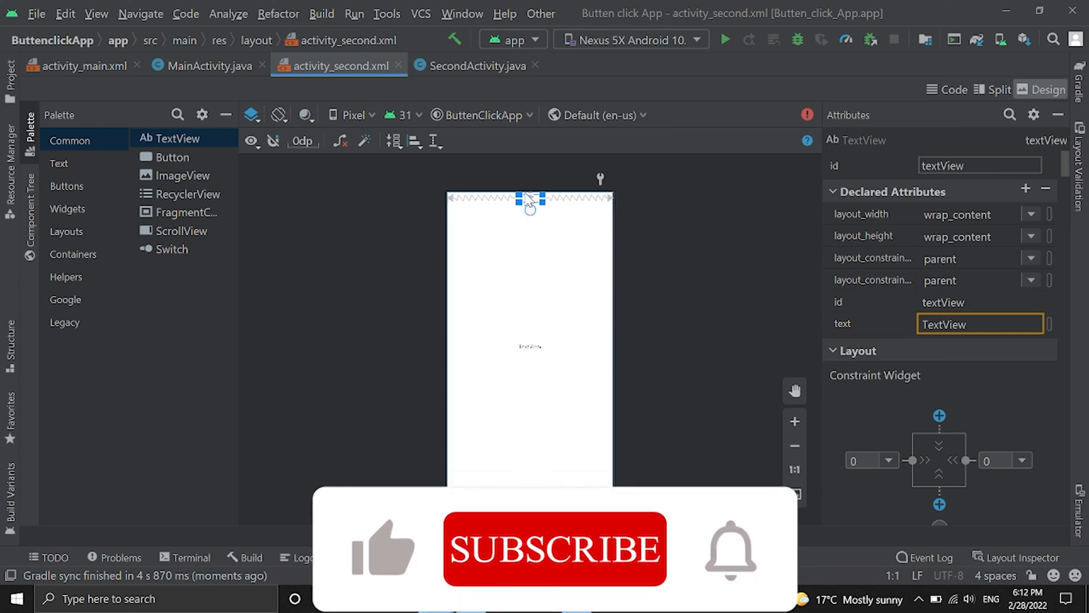
pyautogui.moveTo(530, 200); pyautogui.dragTo(529, 316)
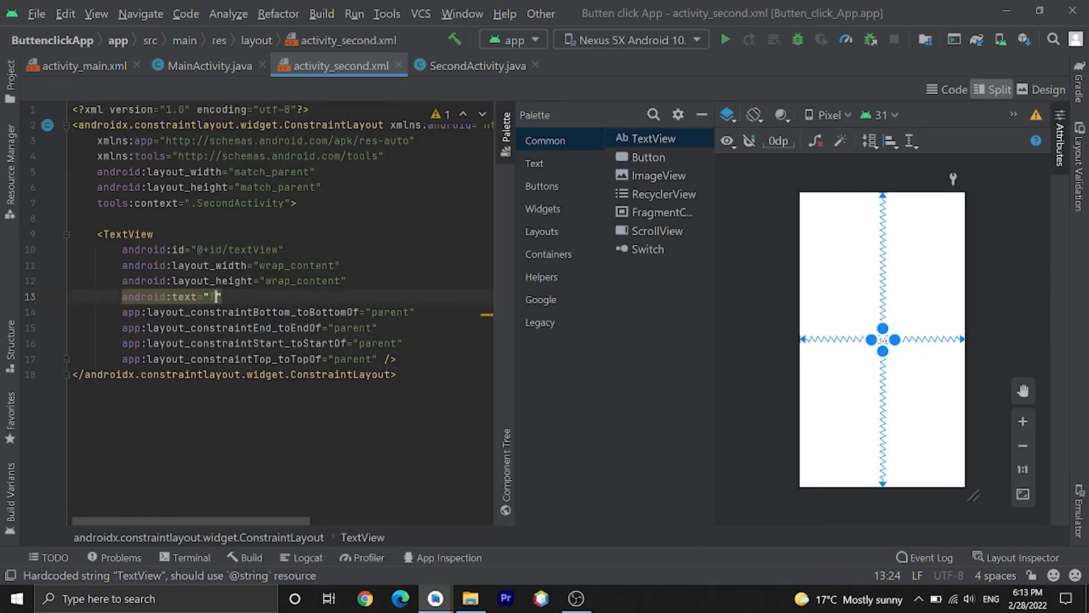
# - Set the TextView text to 'This is second activity' with textSize 20sp
pyautogui.write('This is second a')
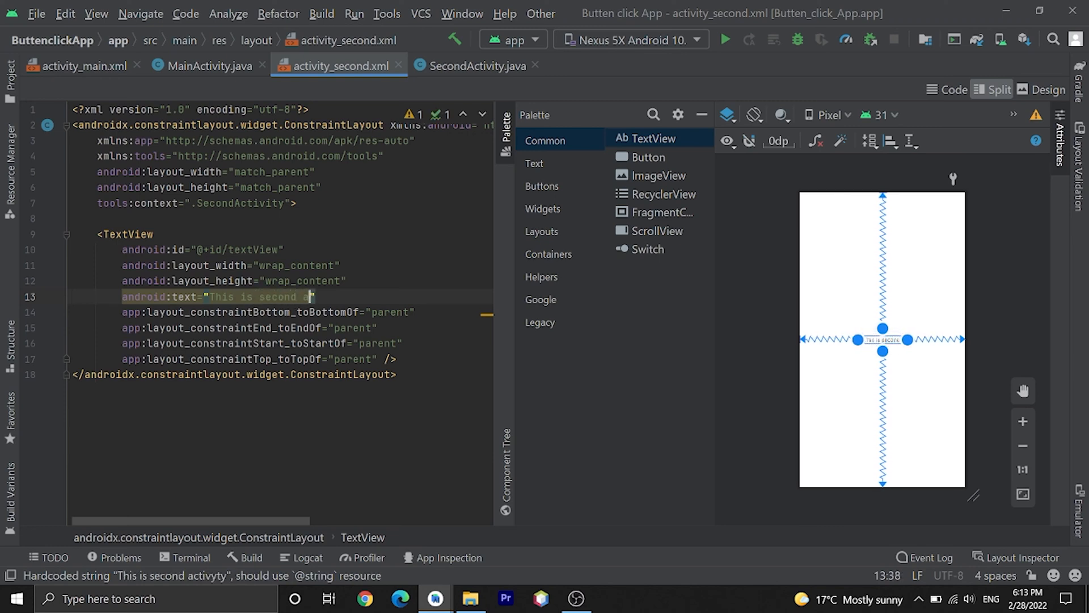
pyautogui.write('ctivity')
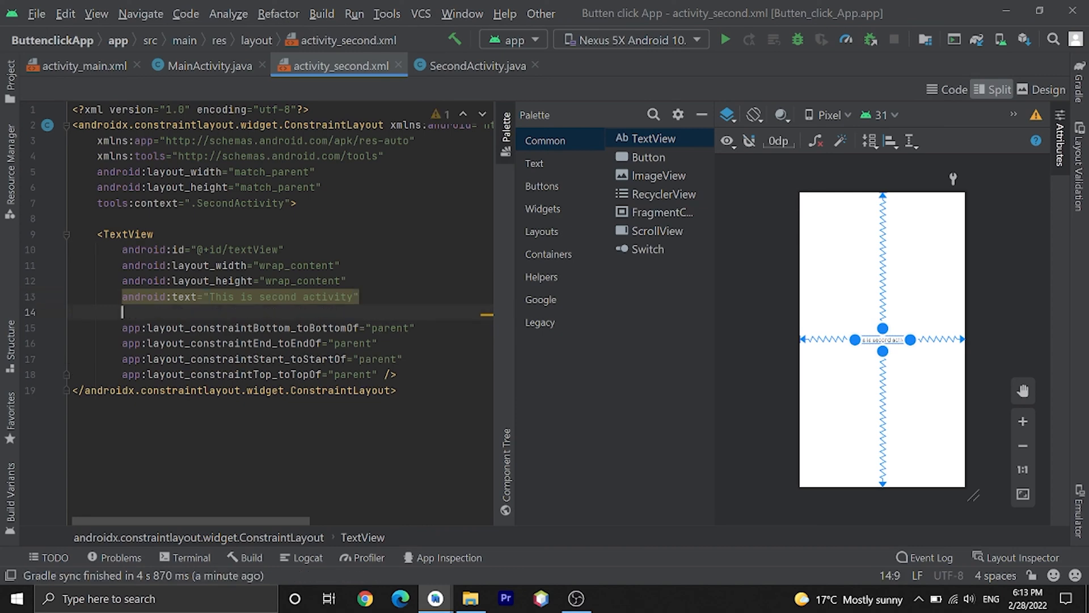
pyautogui.write('texts')
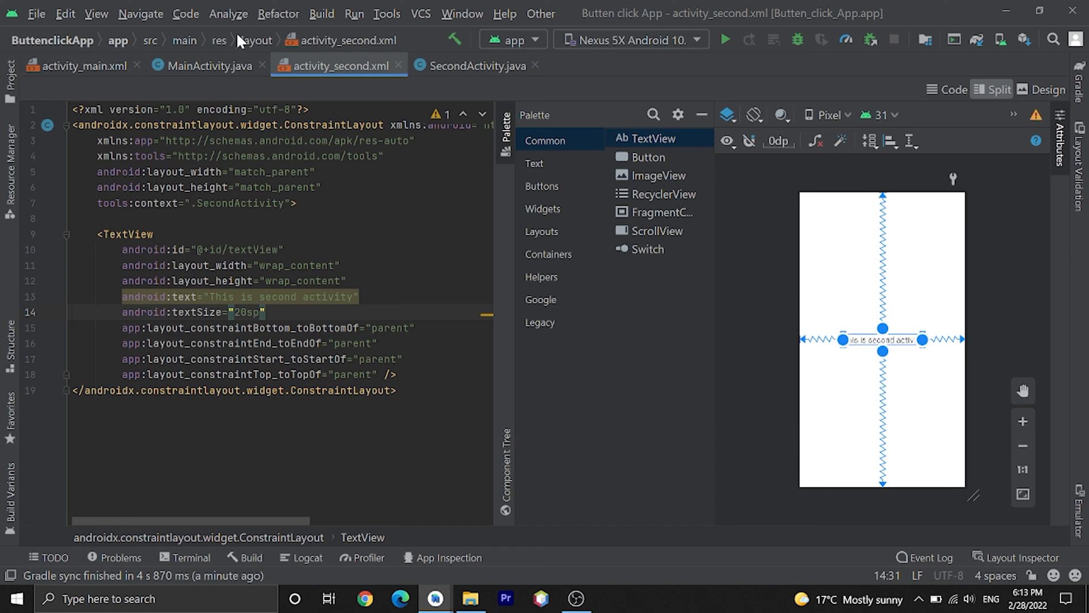
pyautogui.click(206, 66)
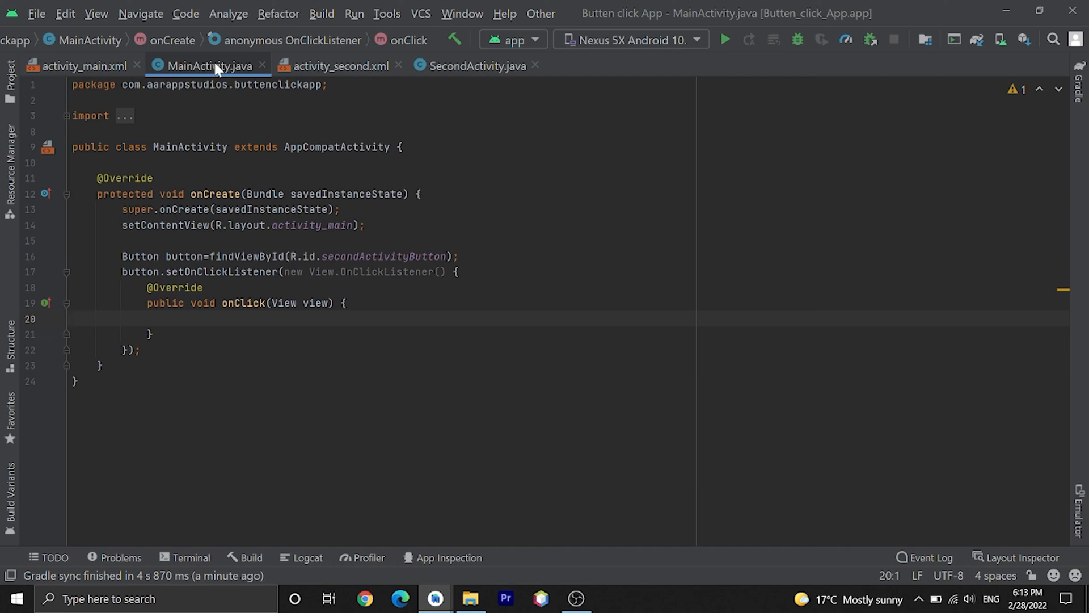
# - Write Intent intent=new Intent(MainActivity.this,SecondActivity.class); in the button's onClick handler
pyautogui.write('Intent')
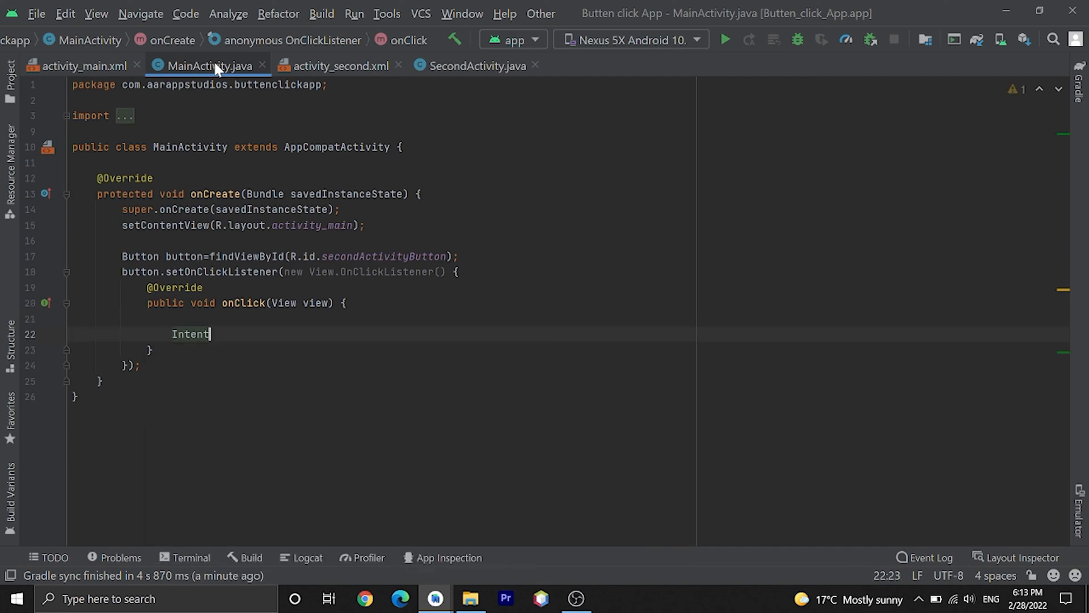
pyautogui.write('intent=ne')
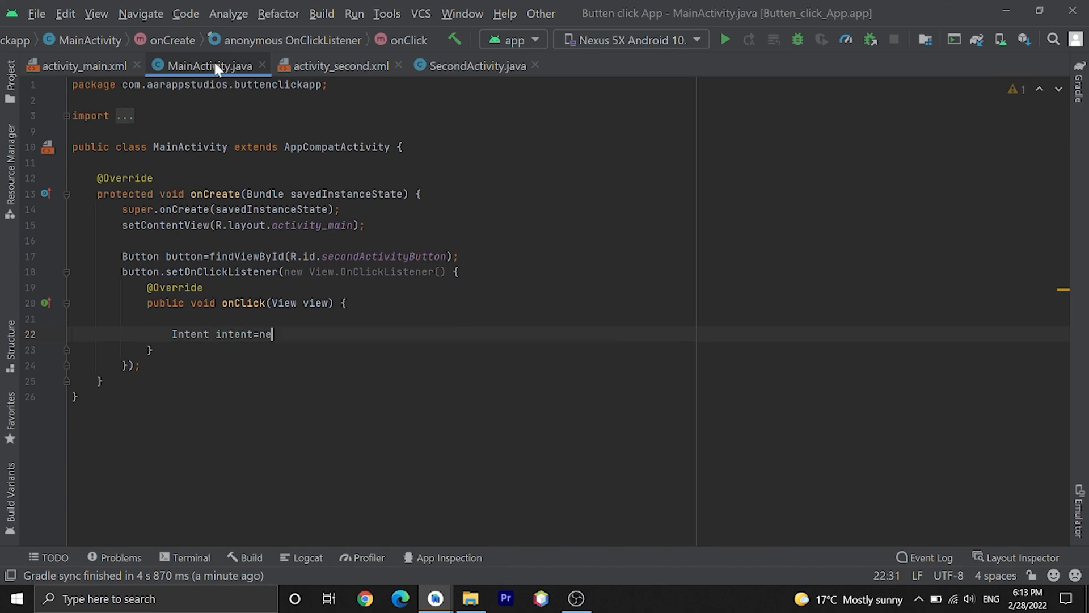
pyautogui.write('w Intent()')
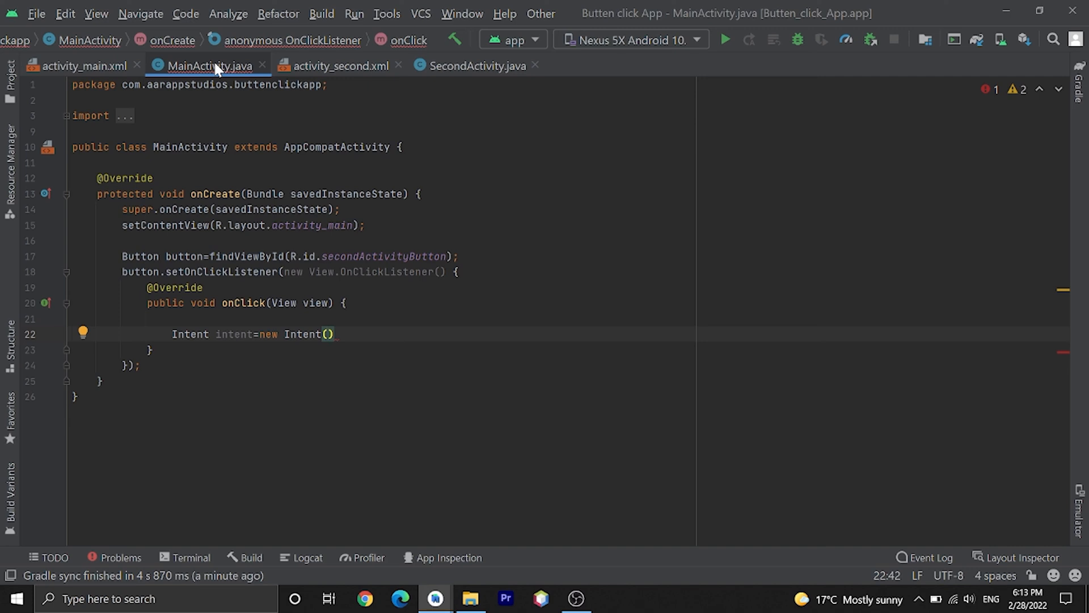
pyautogui.write('MainActivity.this,')
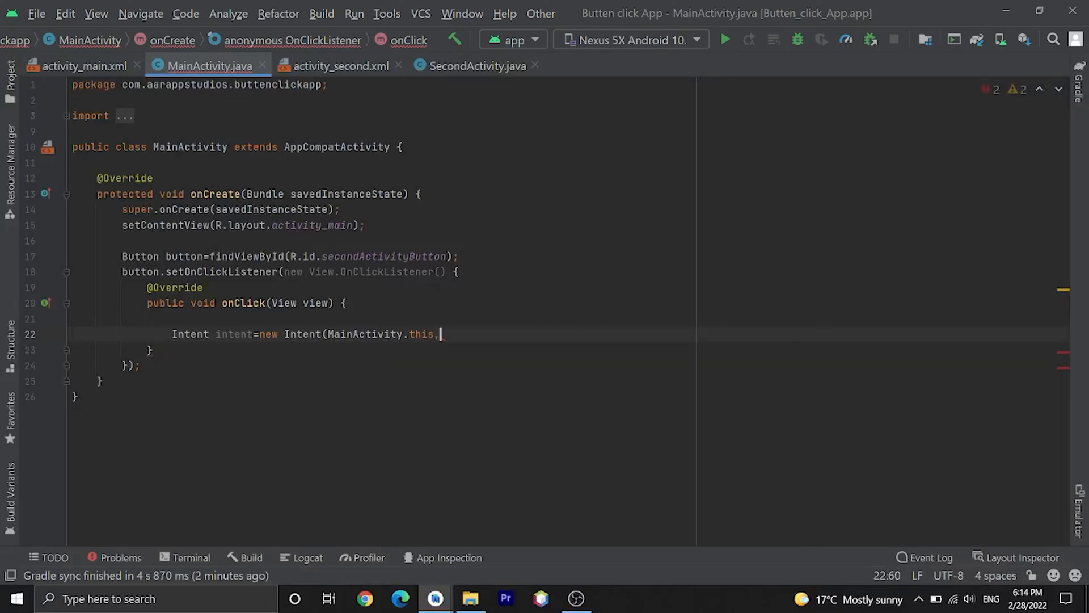
pyautogui.write('SecondActivity.')
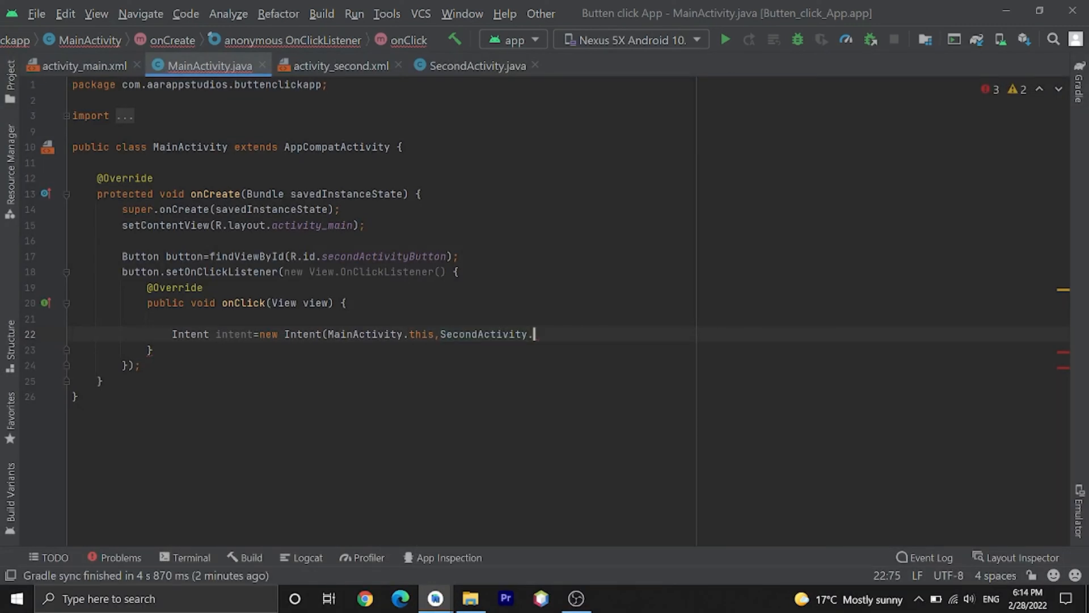
pyautogui.write('class);')
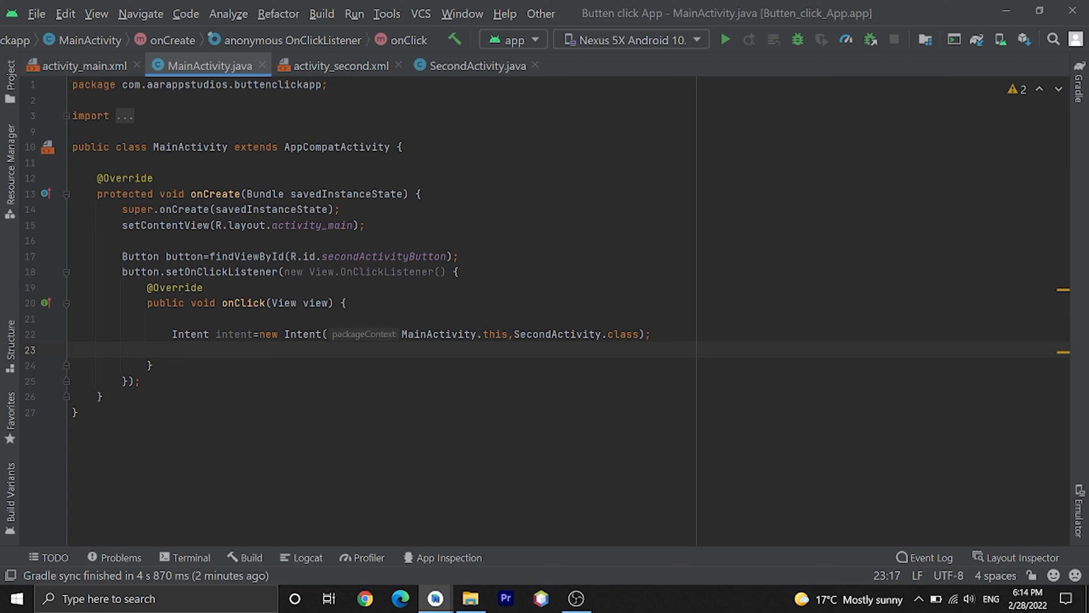
# - Add startActivity(intent); to launch SecondActivity when the button is clicked
pyautogui.write('start')
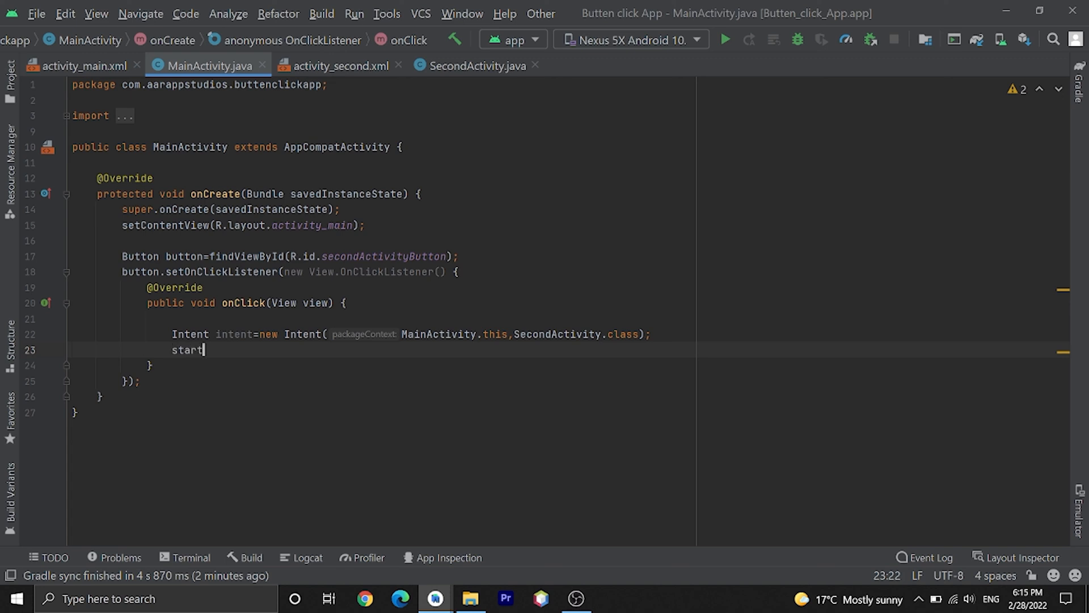
pyautogui.write('act')
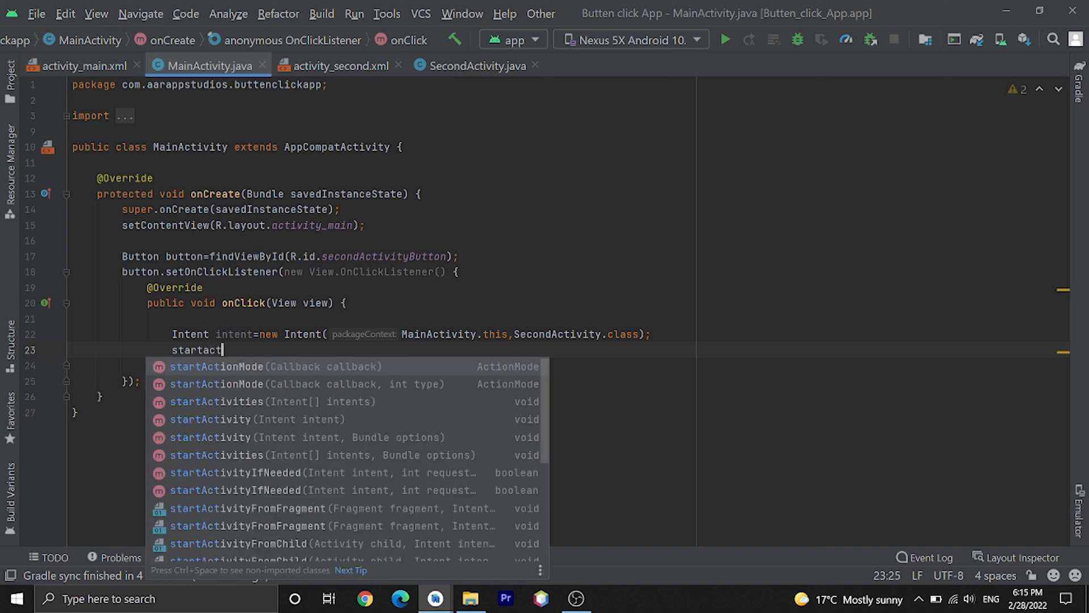
pyautogui.write('ivity(i);')
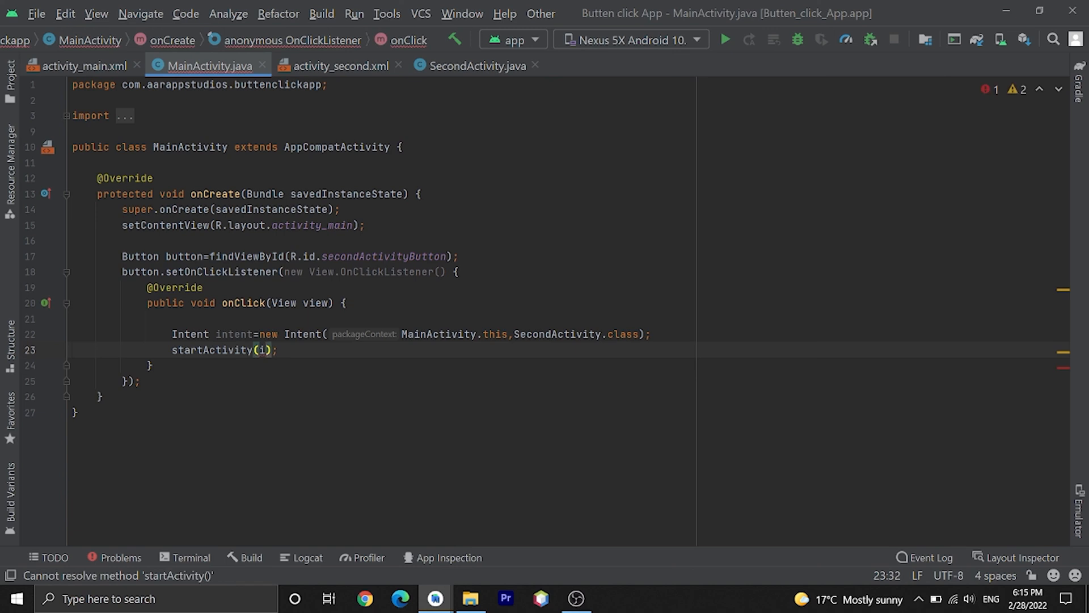
pyautogui.write('intent')
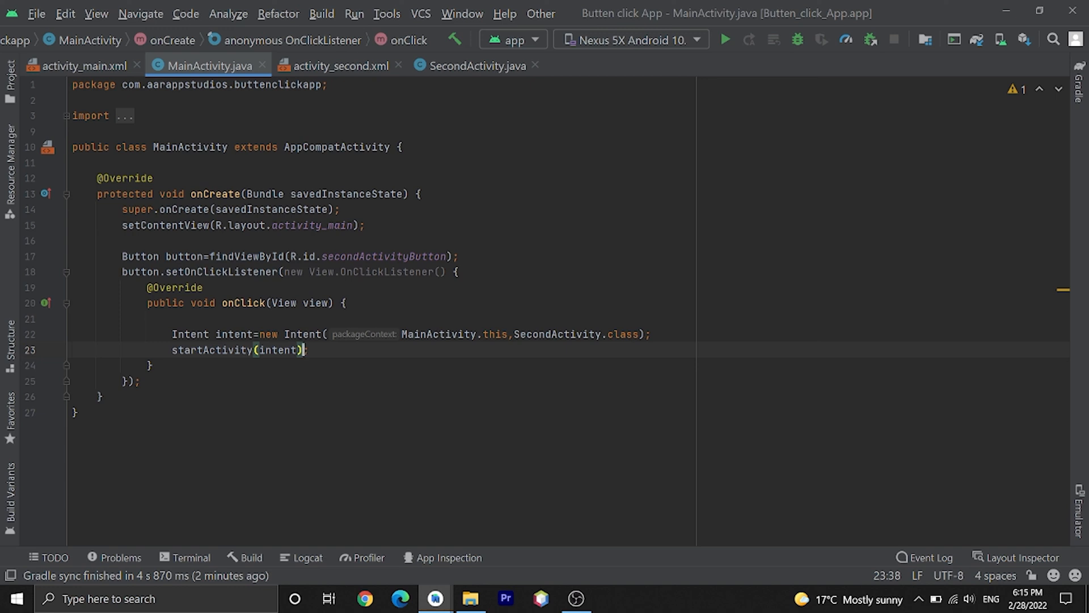
pyautogui.moveTo(407, 288)
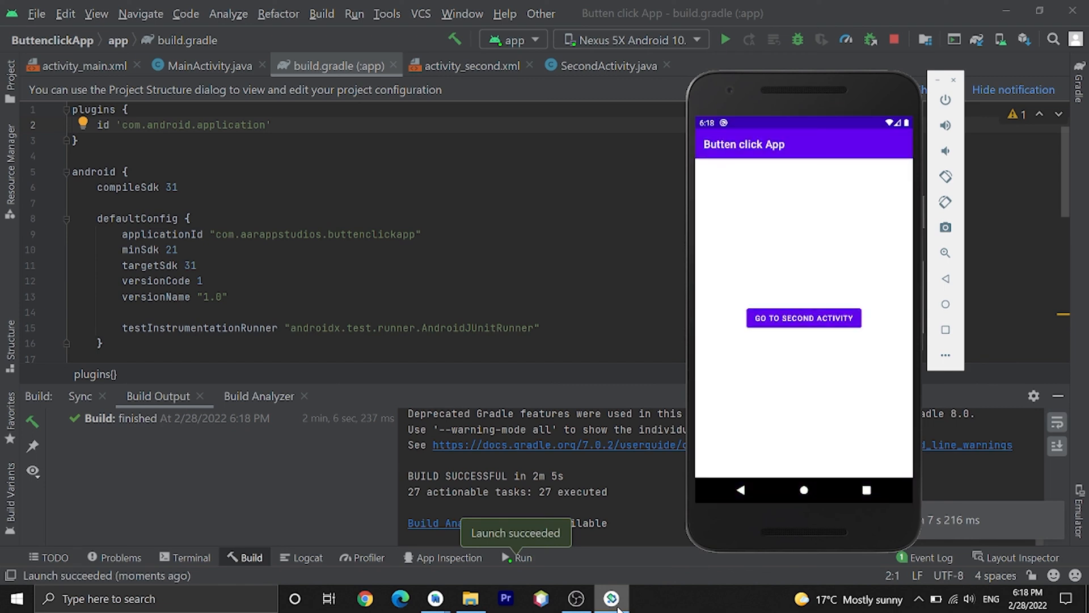
pyautogui.moveTo(797, 262)
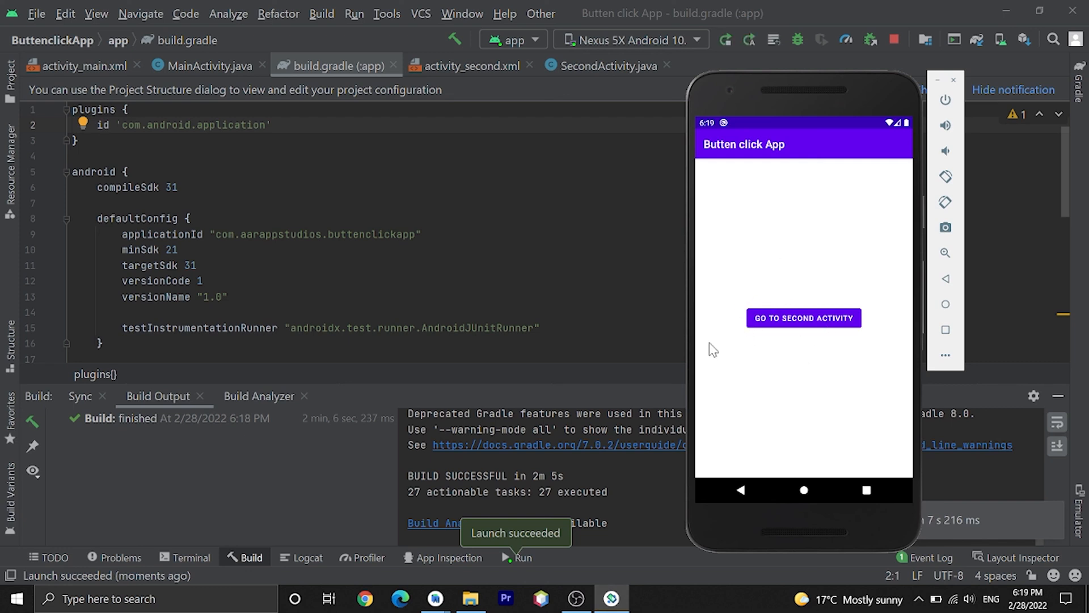
pyautogui.moveTo(812, 265)
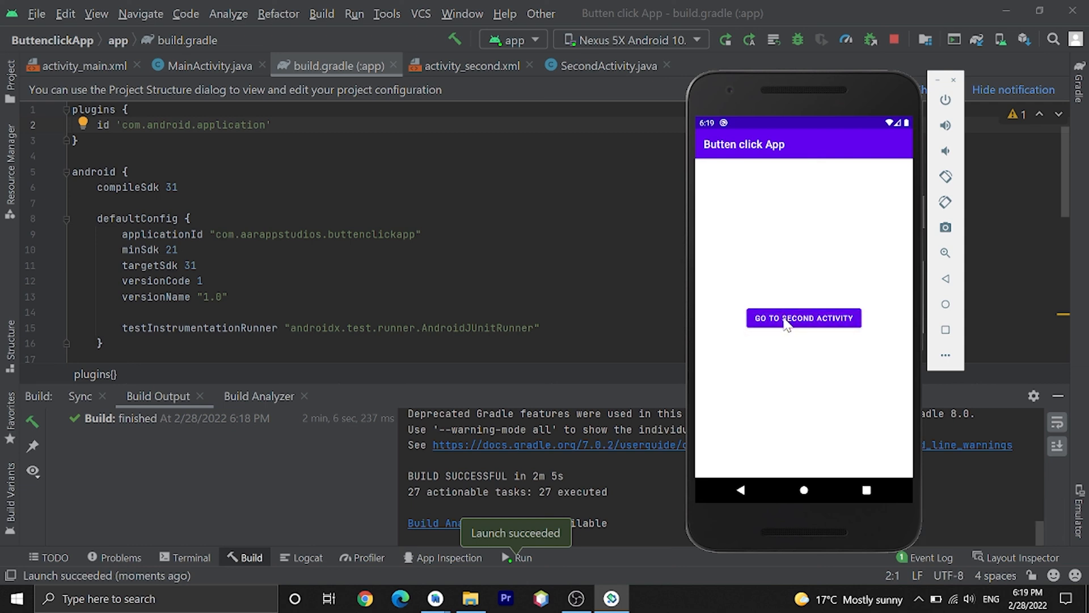
# - Tap GO TO SECOND ACTIVITY in the emulator, then return to the main screen with Back
pyautogui.click(803, 318)
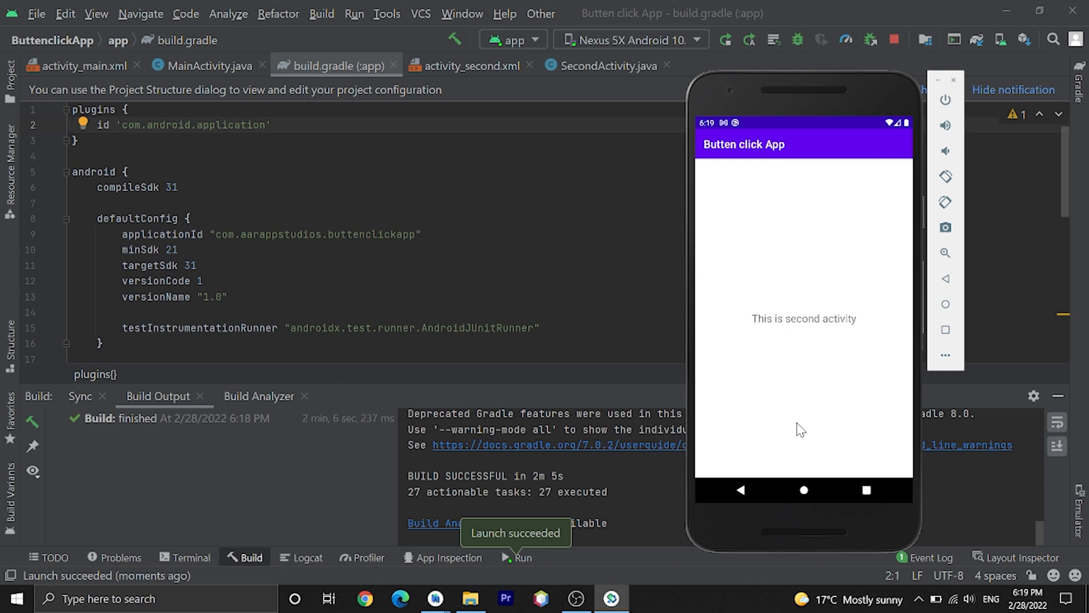
pyautogui.click(739, 490)
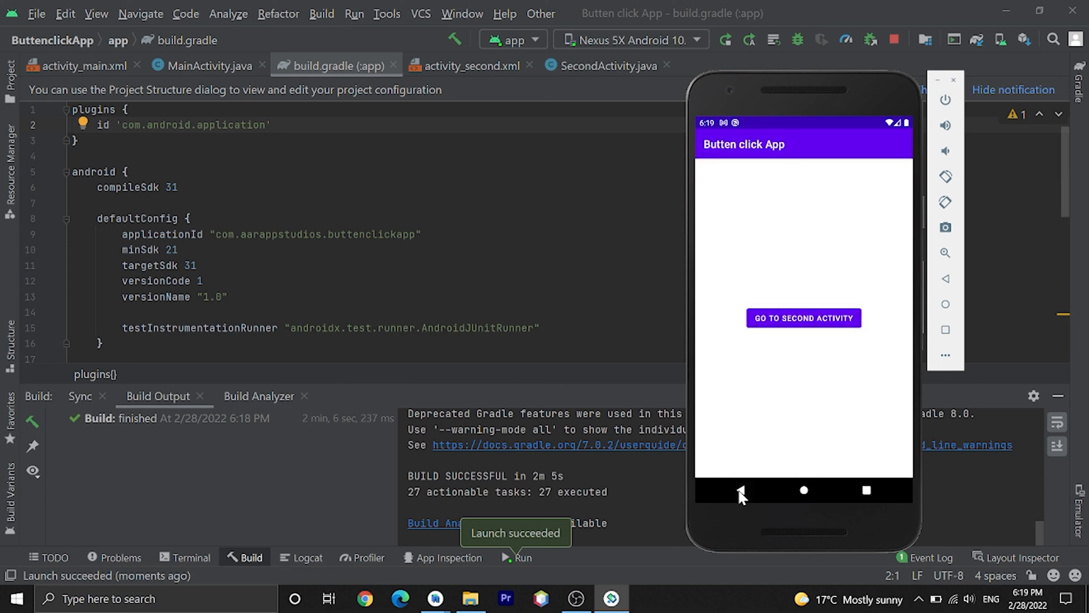